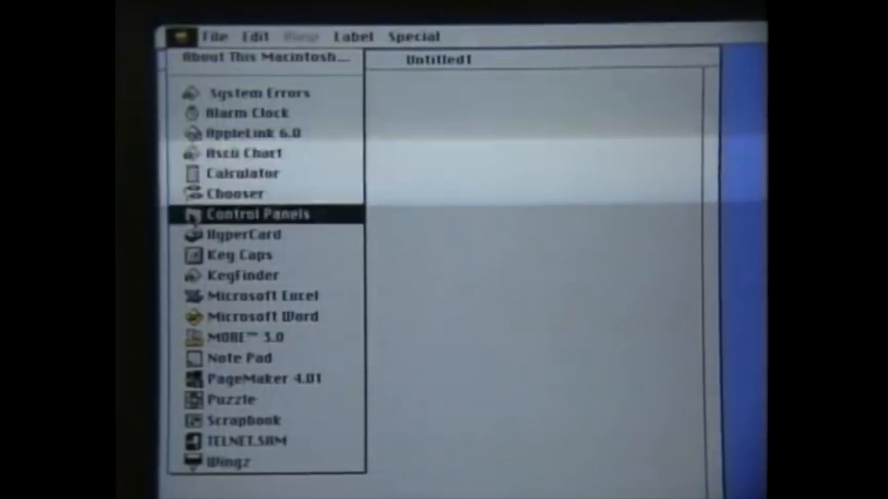
# Browse HD 2's Apps folder, launch Microsoft Word, then start the Shufflepuck game.
pyautogui.click(255, 214)
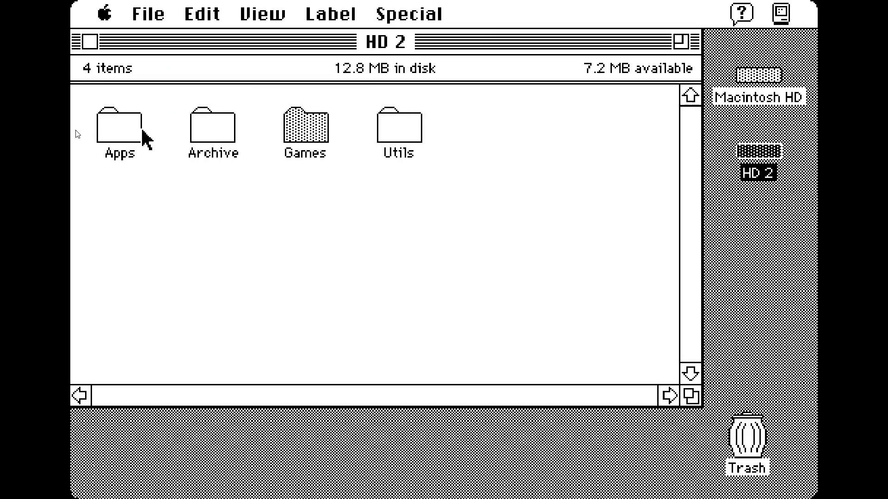
pyautogui.doubleClick(120, 132)
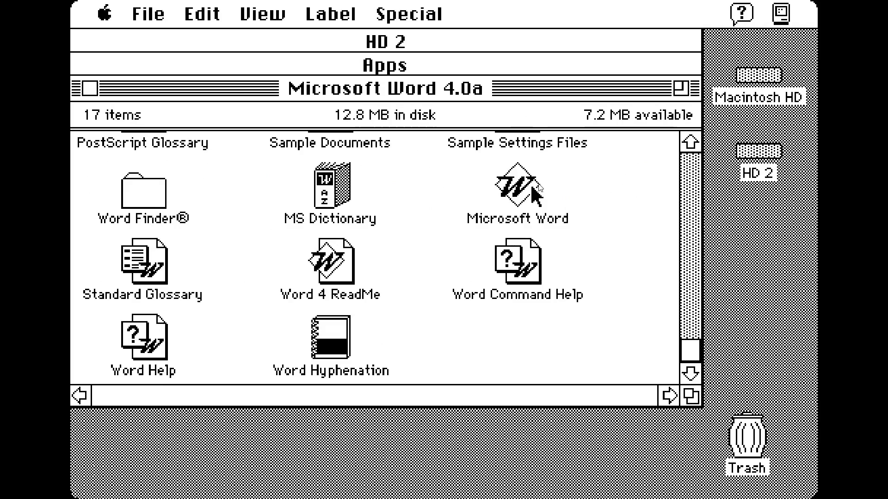
pyautogui.doubleClick(517, 182)
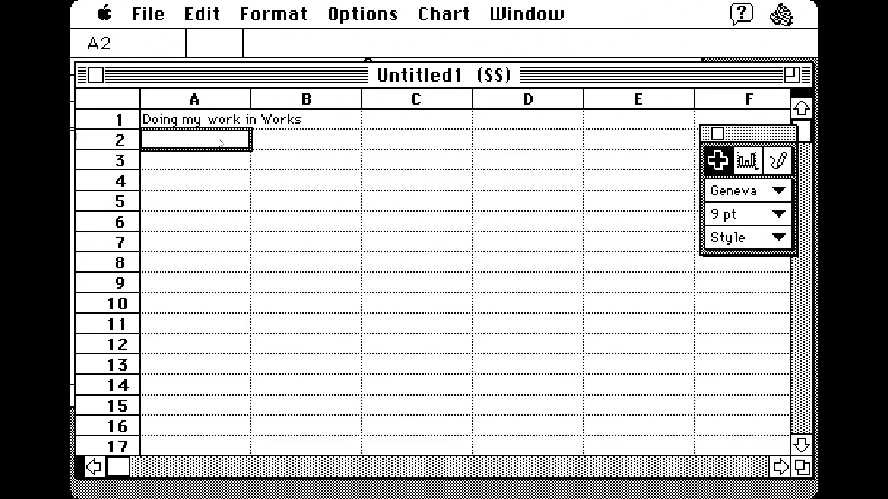
pyautogui.moveTo(172, 17)
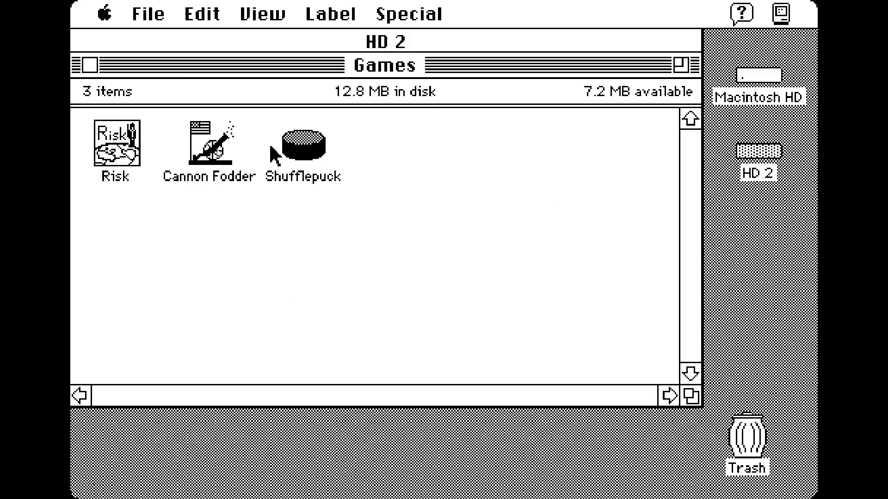
pyautogui.doubleClick(303, 144)
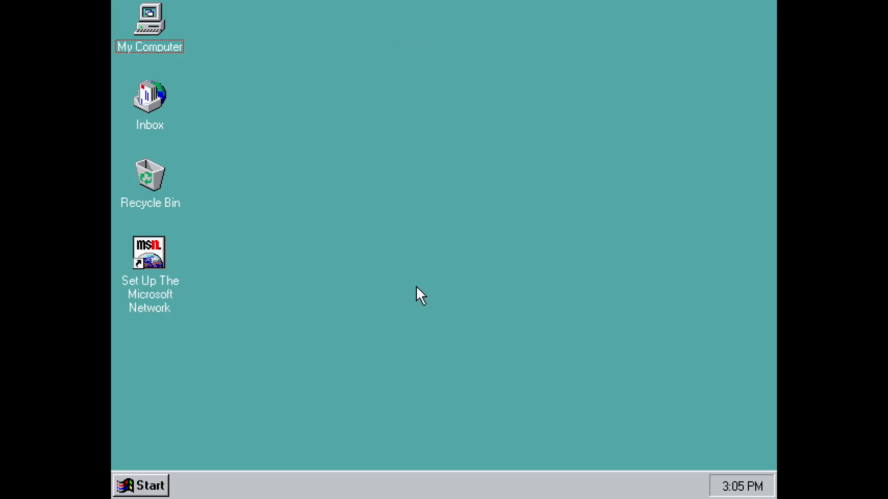
# Browse My Computer, then the Start menu's Programs and Accessories lists.
pyautogui.click(149, 17)
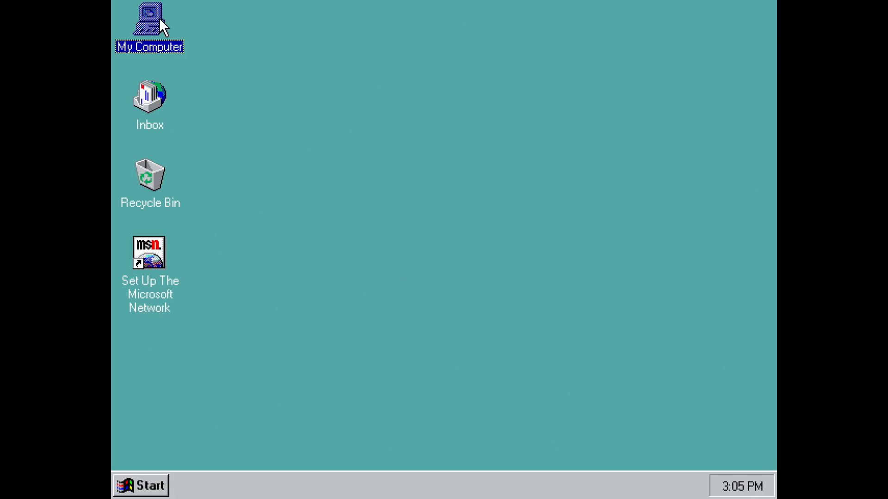
pyautogui.doubleClick(146, 18)
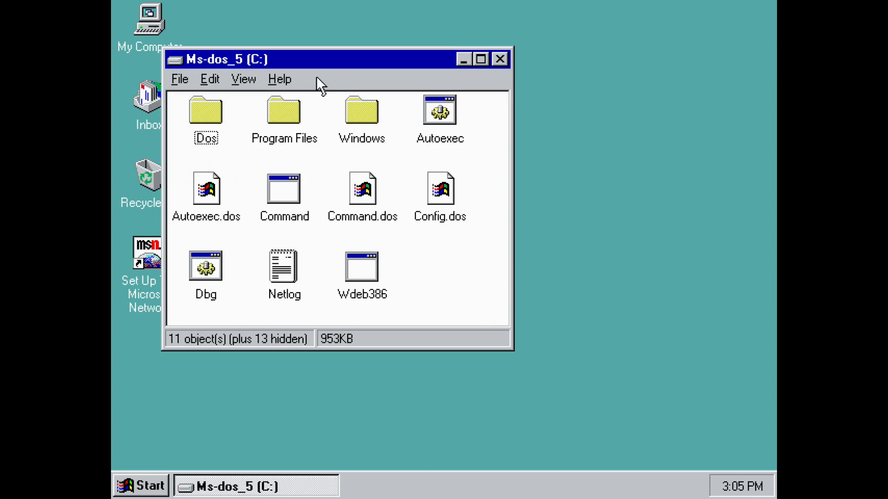
pyautogui.click(143, 485)
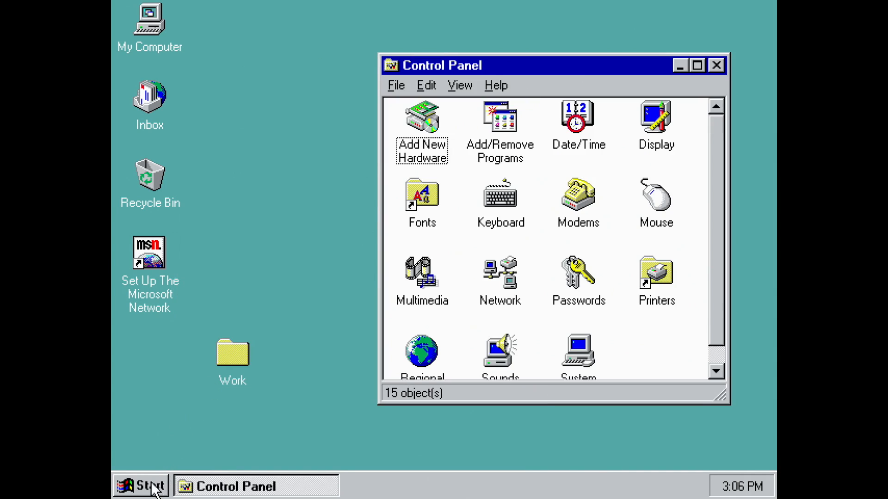
pyautogui.click(144, 485)
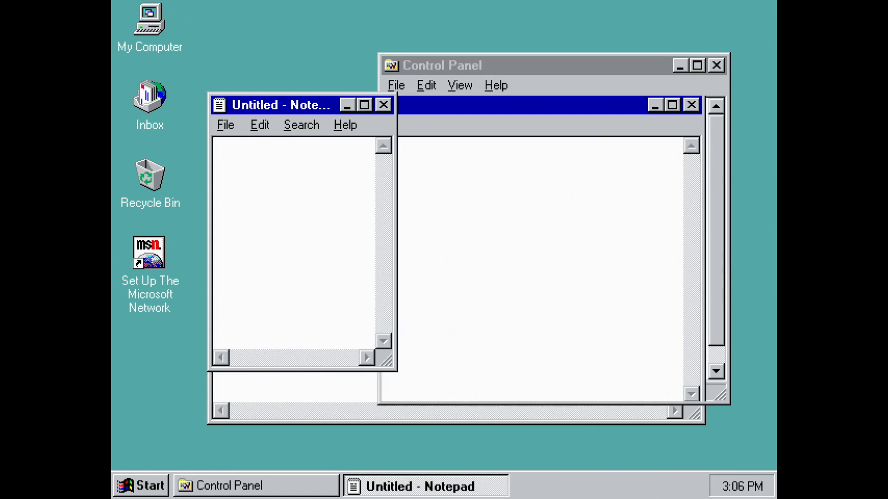
pyautogui.click(143, 486)
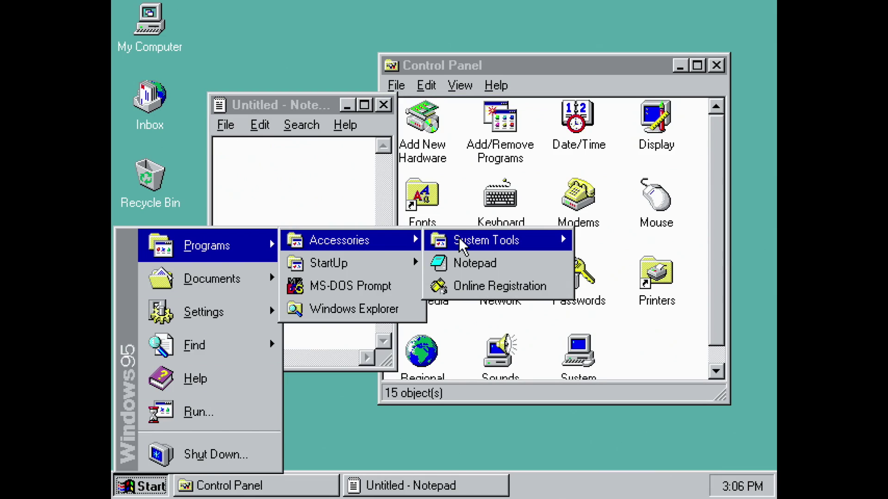
pyautogui.moveTo(499, 291)
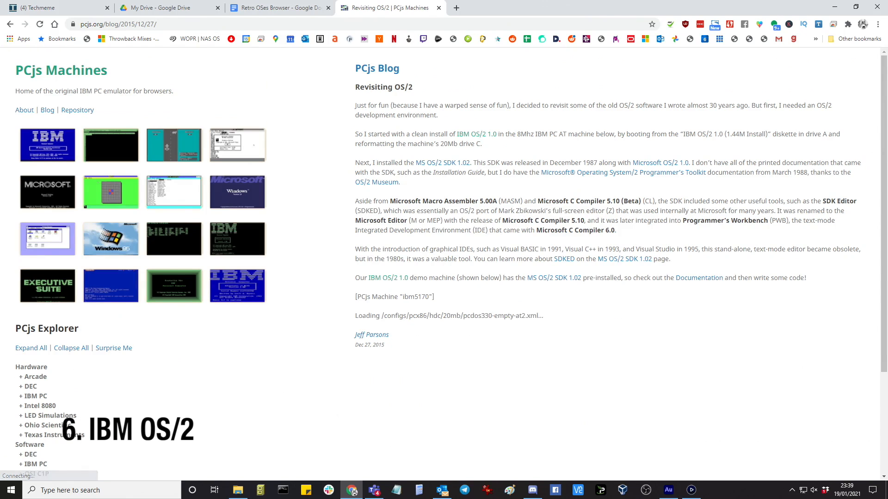
# Scroll to the IBM PC AT machine and focus its display to start booting OS/2.
pyautogui.scroll(-3)
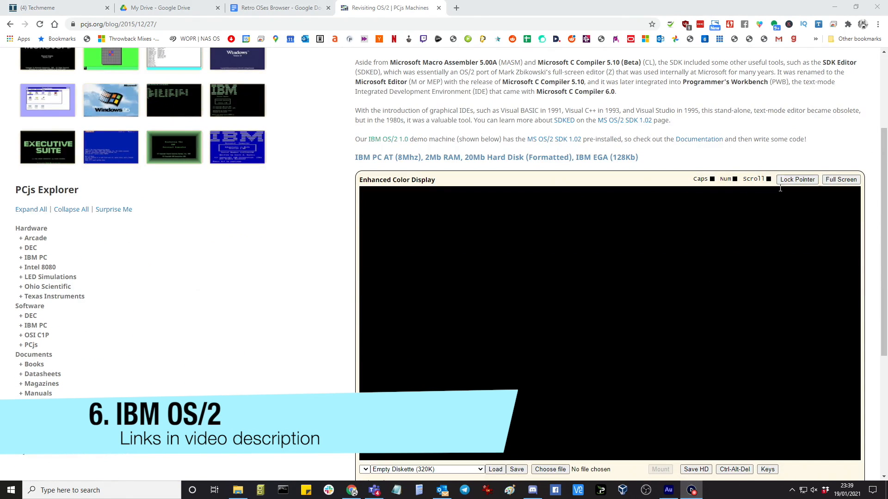
pyautogui.click(841, 179)
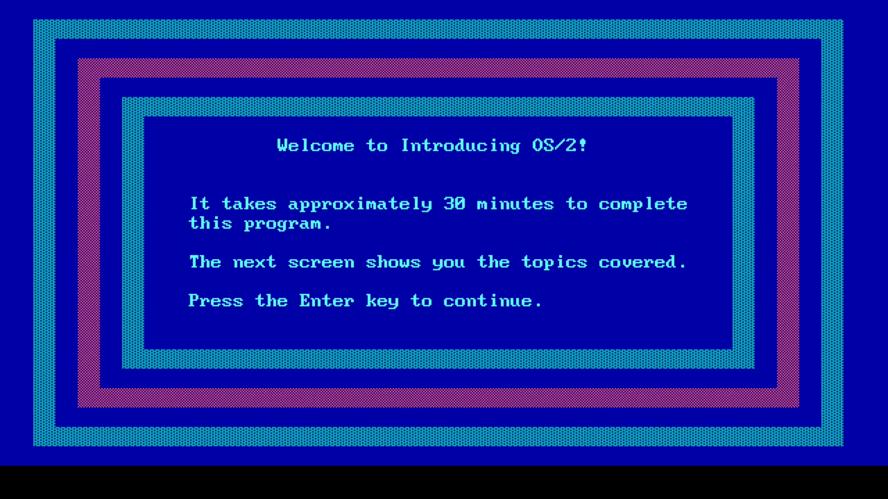
# Step through the welcome, topics, Getting Started and Overview pages to the C:\ prompt.
pyautogui.press('enter')
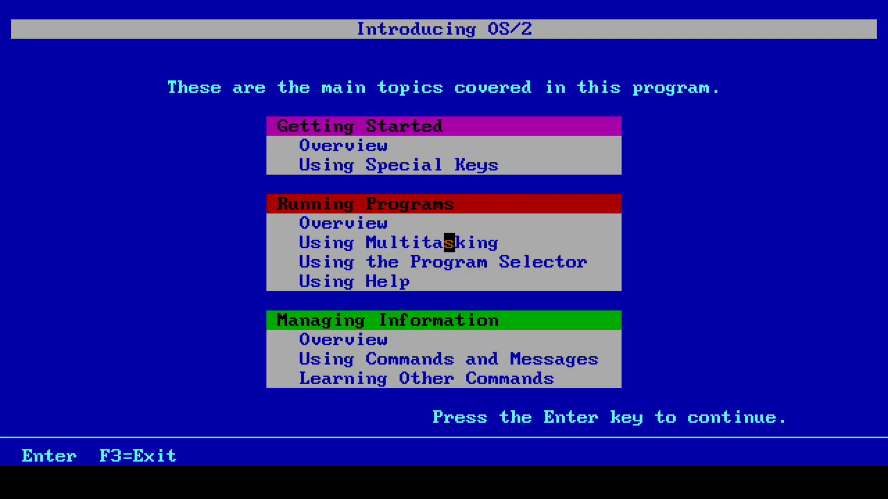
pyautogui.press('Enter')
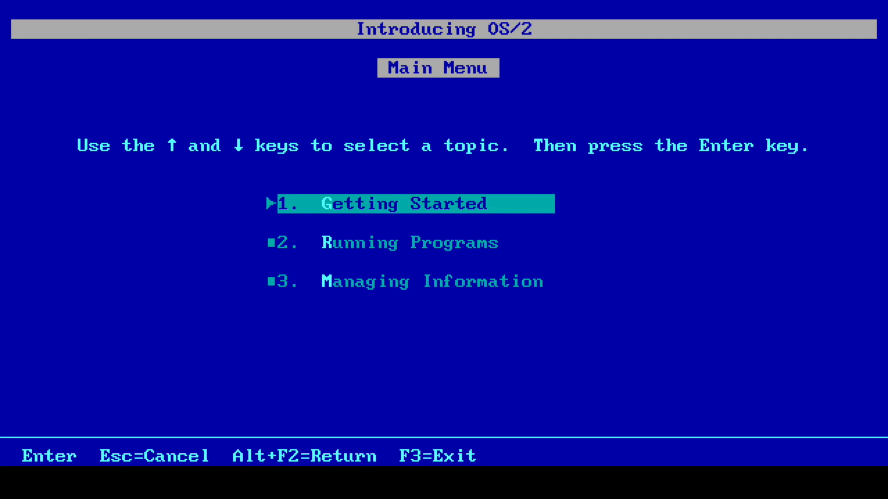
pyautogui.press('Enter')
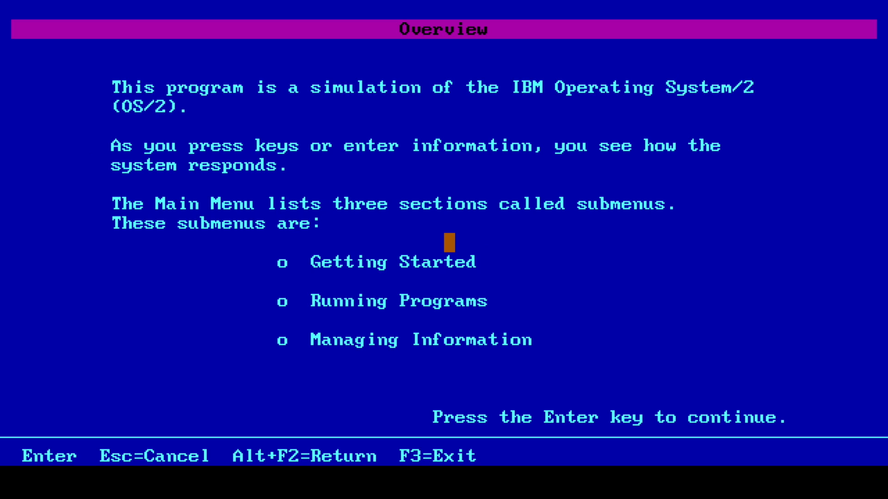
pyautogui.press('Enter')
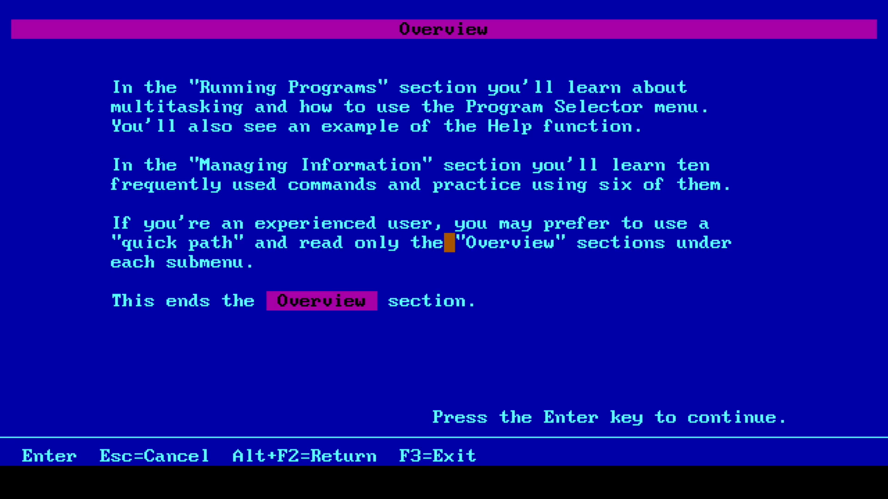
pyautogui.press('Enter')
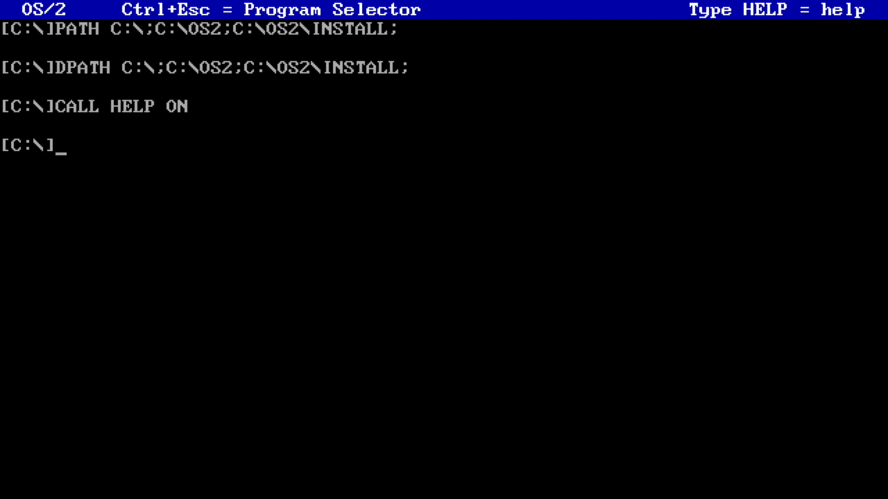
pyautogui.write('d')
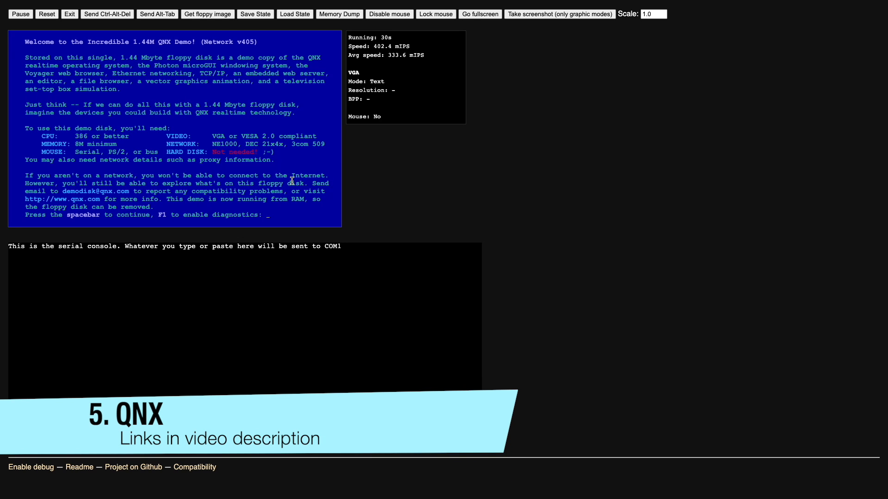
# Continue past the introduction, choose a keyboard locale and accept the demo license.
pyautogui.press('space')
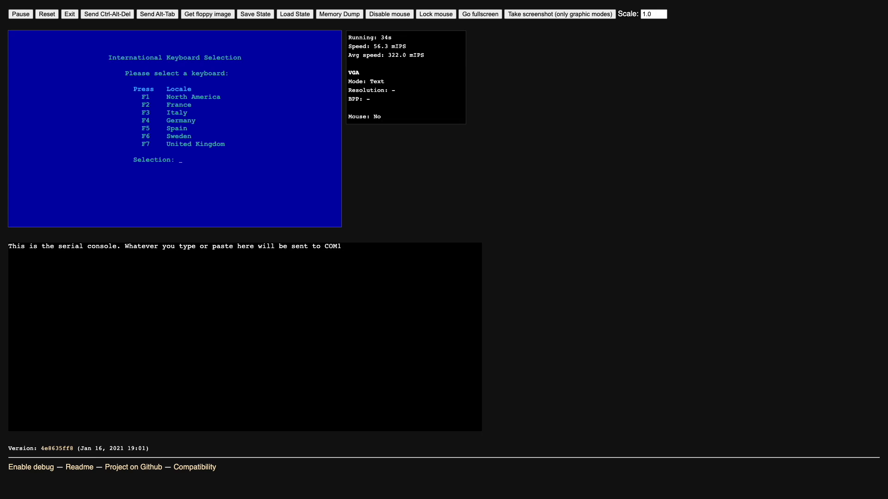
pyautogui.press('F7')
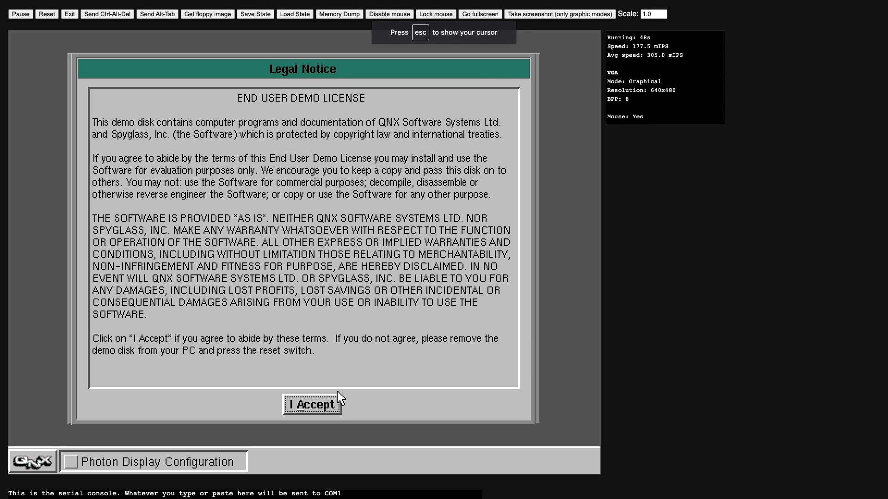
pyautogui.click(313, 404)
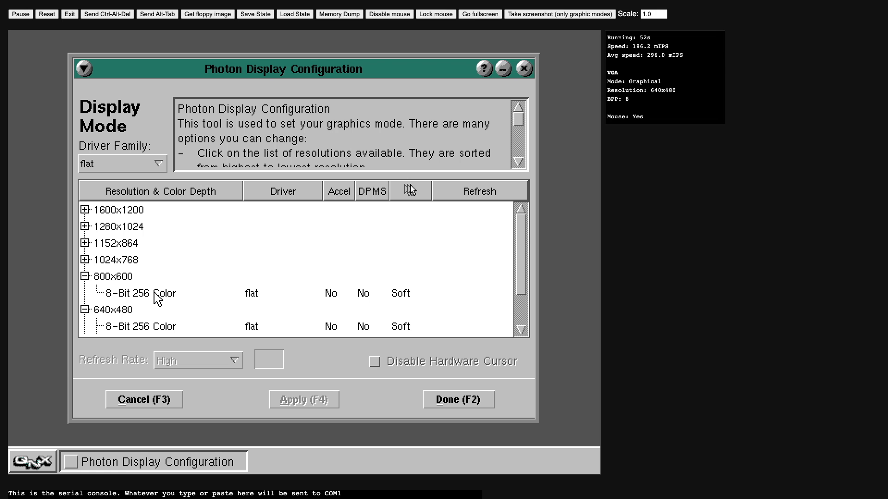
# Switch the display to 800x600 8-Bit 256 Color, apply and keep it.
pyautogui.click(138, 293)
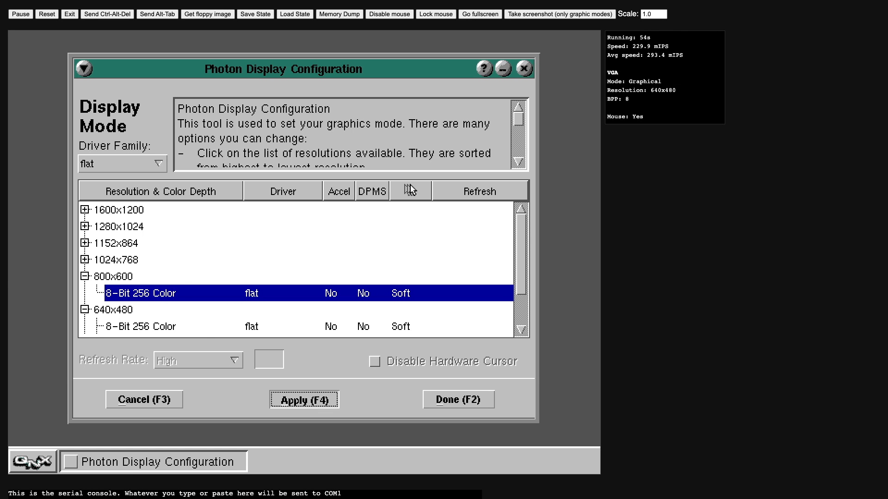
pyautogui.click(304, 399)
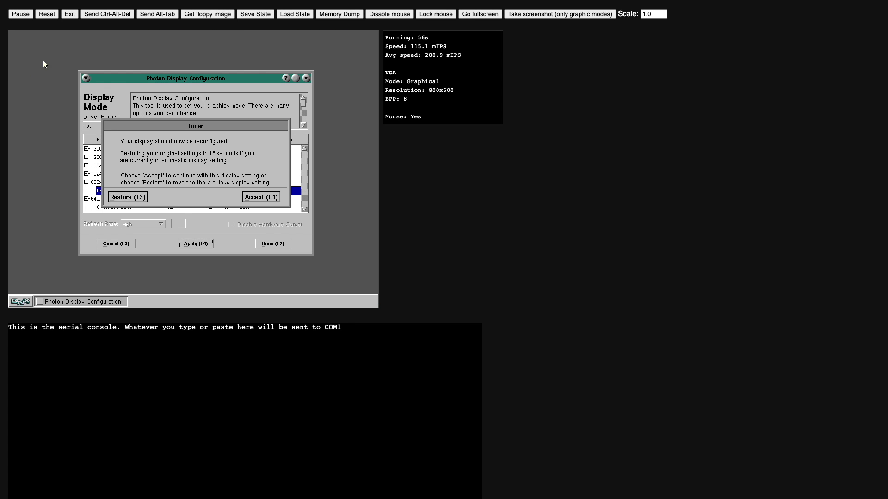
pyautogui.click(260, 197)
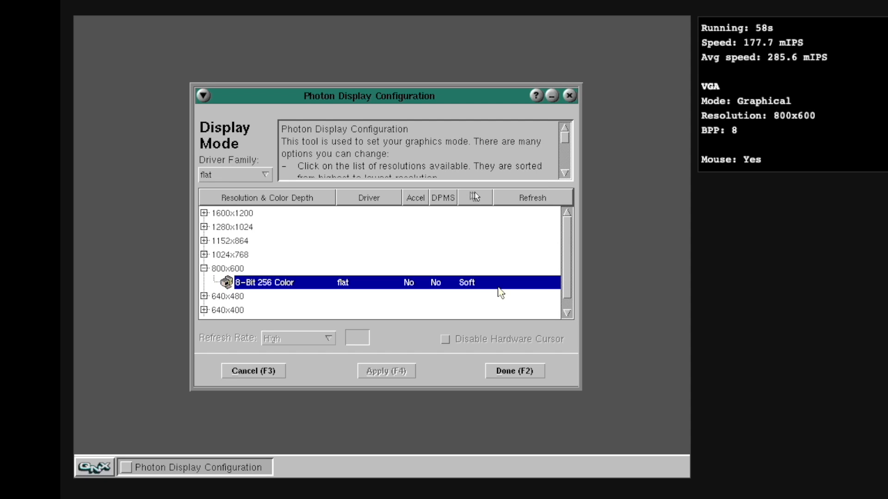
pyautogui.click(514, 371)
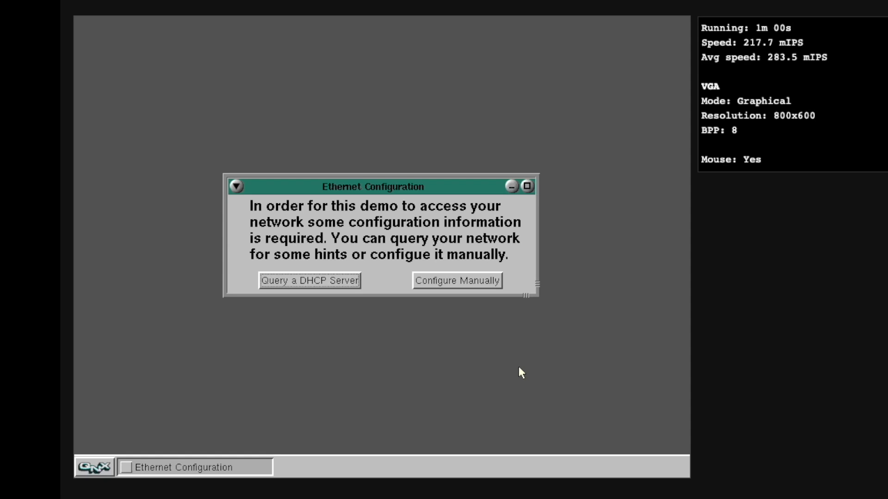
# Dismiss the Ethernet prompt and launch the QNX is Cool animation from the workspace menu.
pyautogui.click(309, 281)
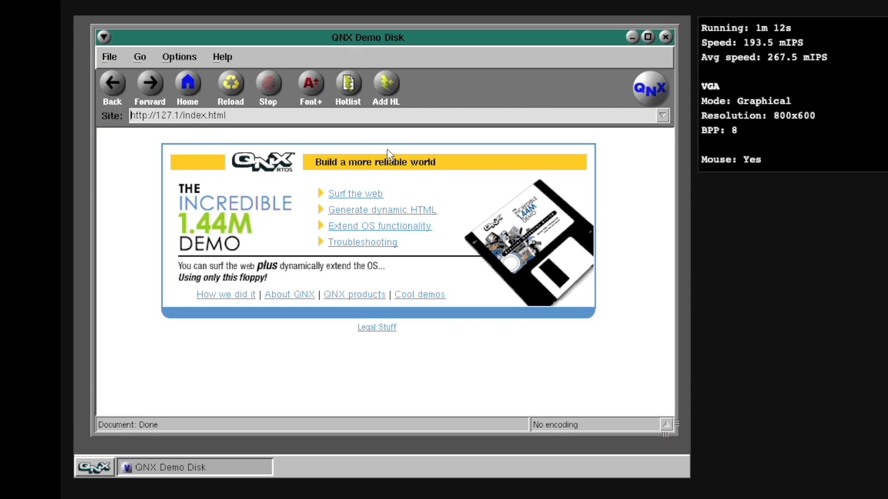
pyautogui.click(93, 466)
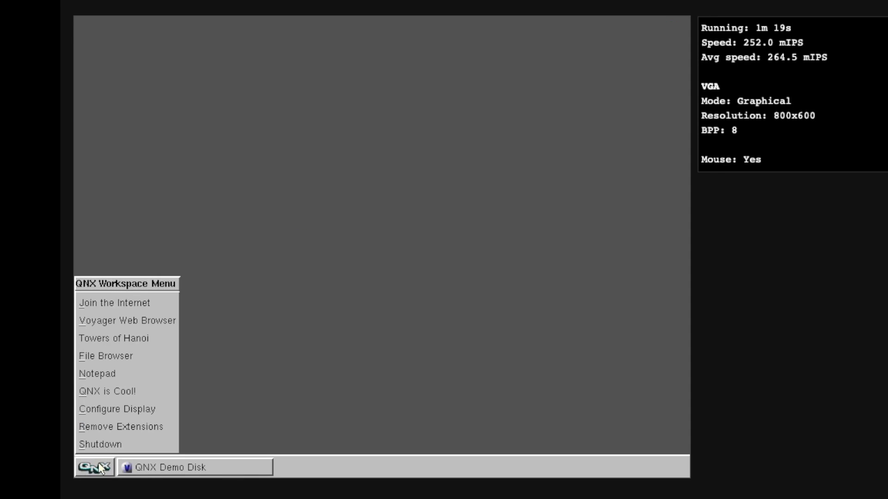
pyautogui.click(104, 392)
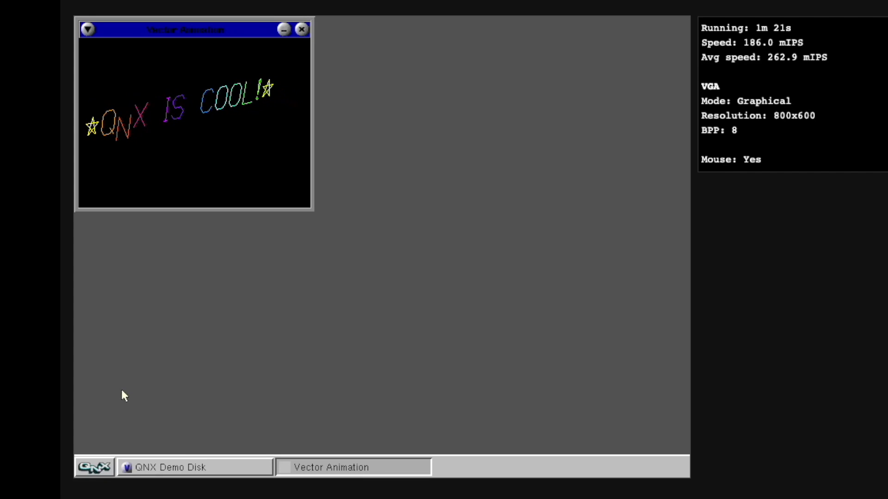
# Start the notepad from the workspace menu and write 'Hello QNX!'.
pyautogui.rightClick(121, 396)
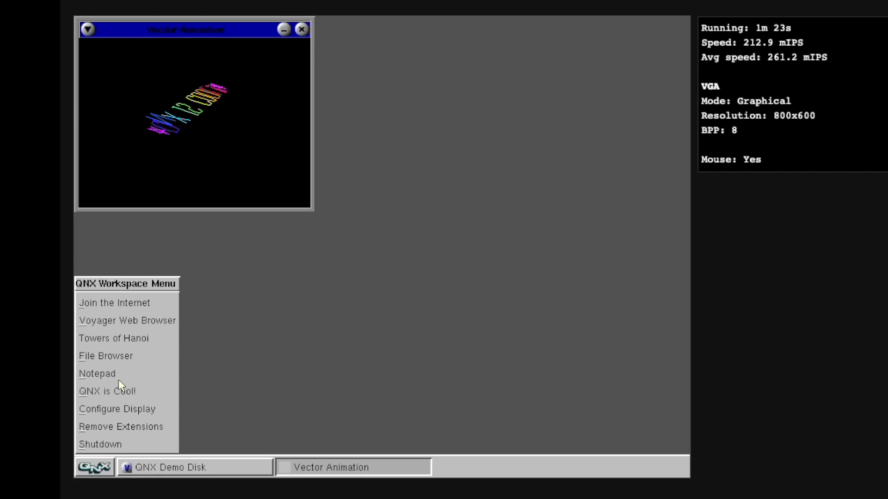
pyautogui.click(94, 373)
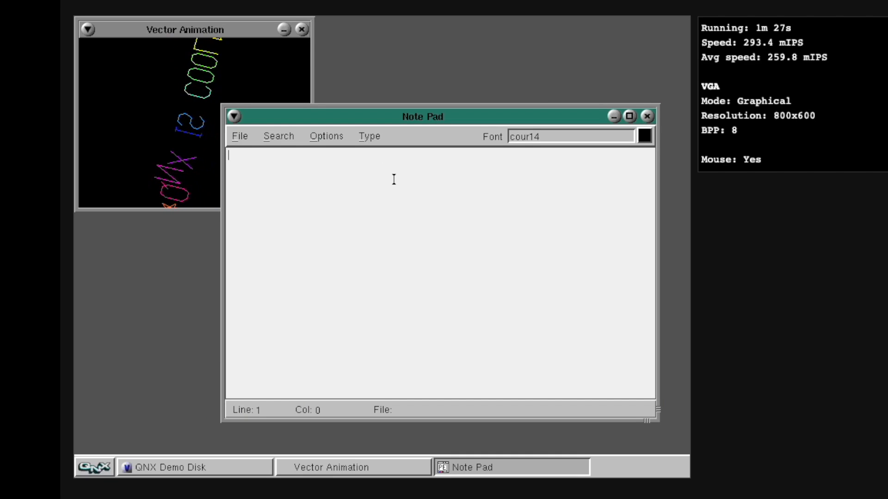
pyautogui.write('Hello')
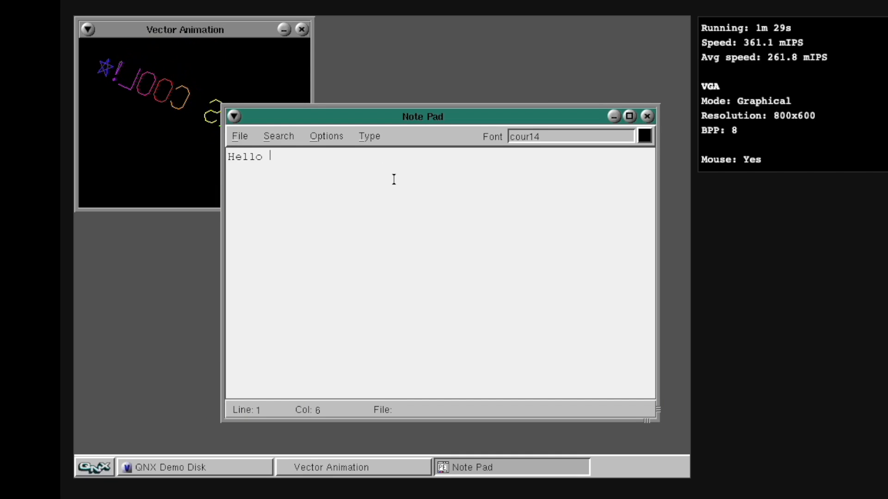
pyautogui.write('QNX!')
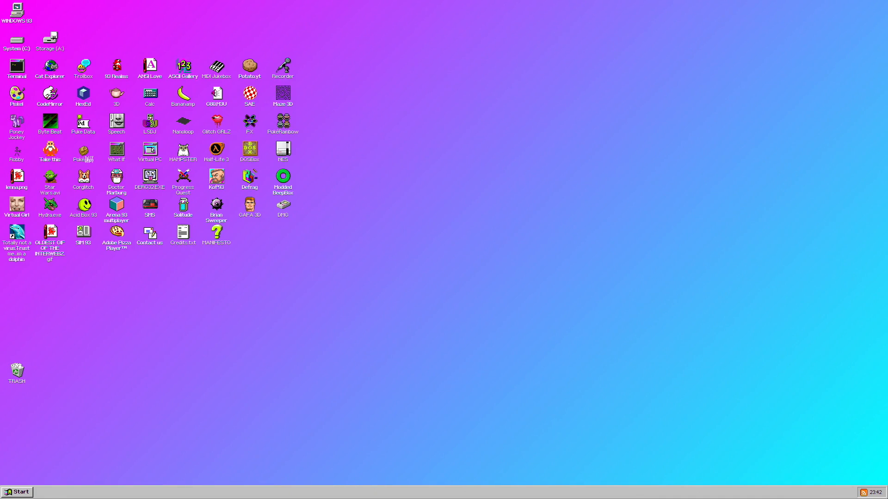
pyautogui.moveTo(306, 371)
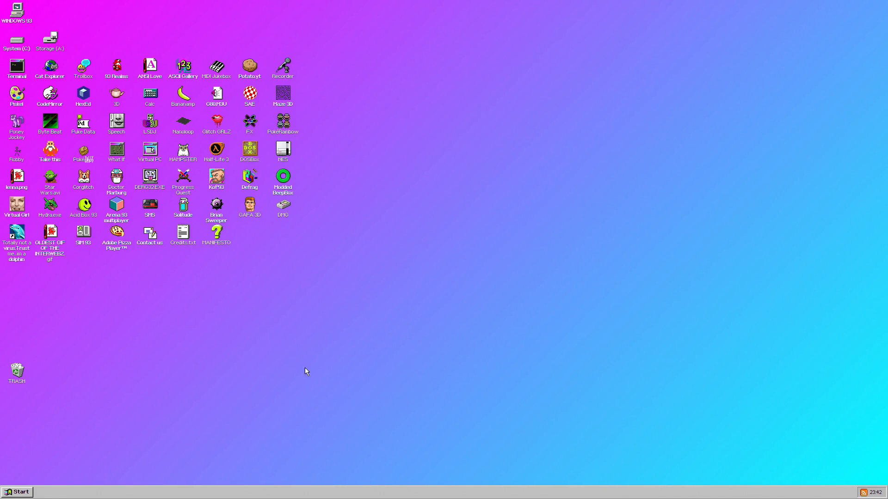
# Peek at the Start menu, then browse the Storage (A:) and System (C:) drives.
pyautogui.click(18, 491)
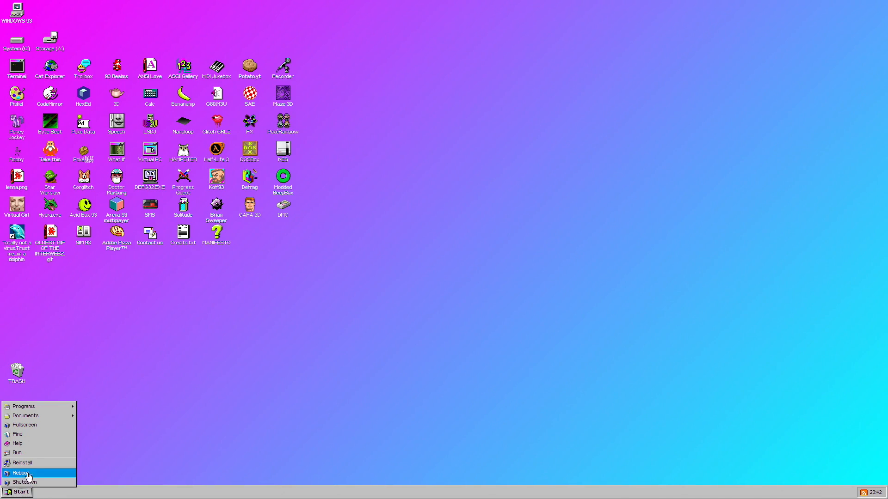
pyautogui.click(23, 407)
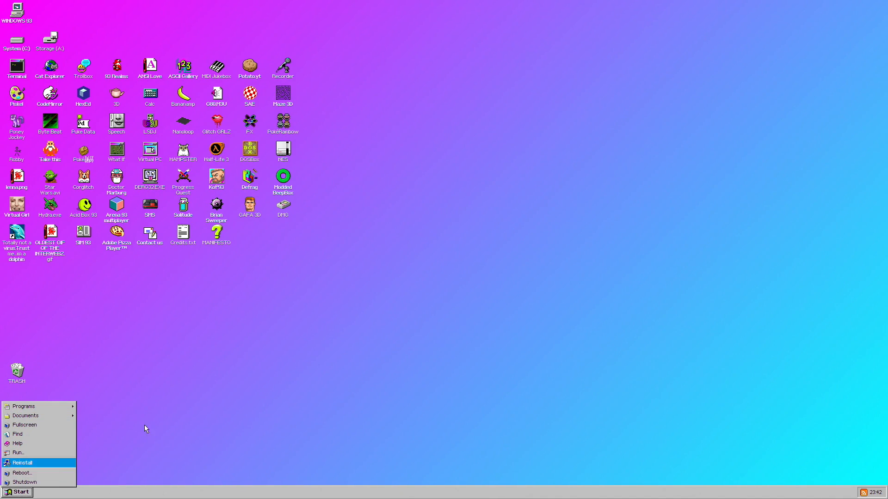
pyautogui.click(18, 21)
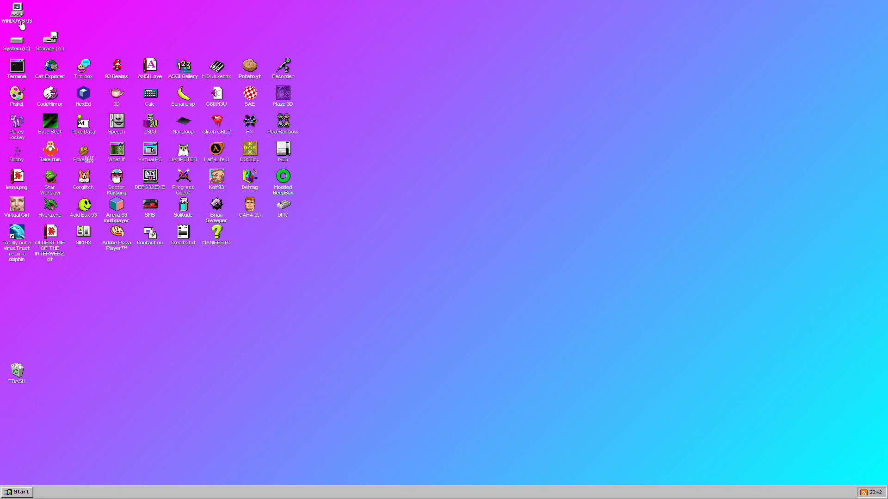
pyautogui.doubleClick(17, 10)
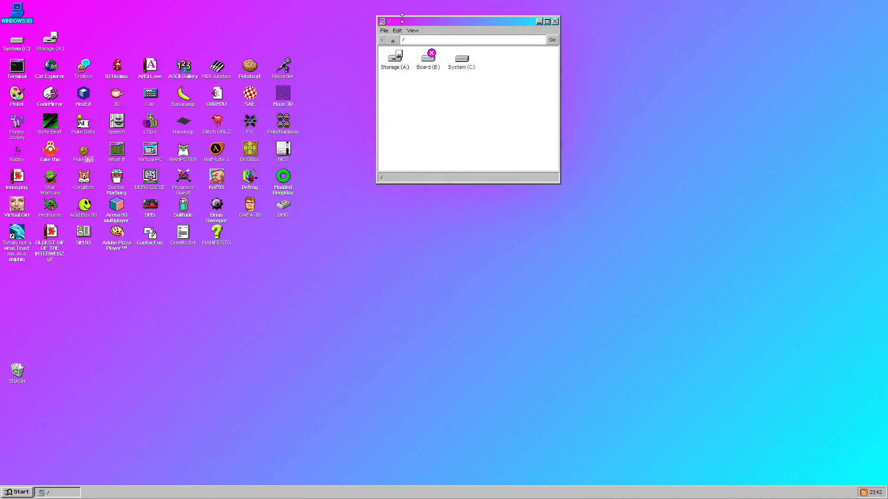
pyautogui.doubleClick(394, 57)
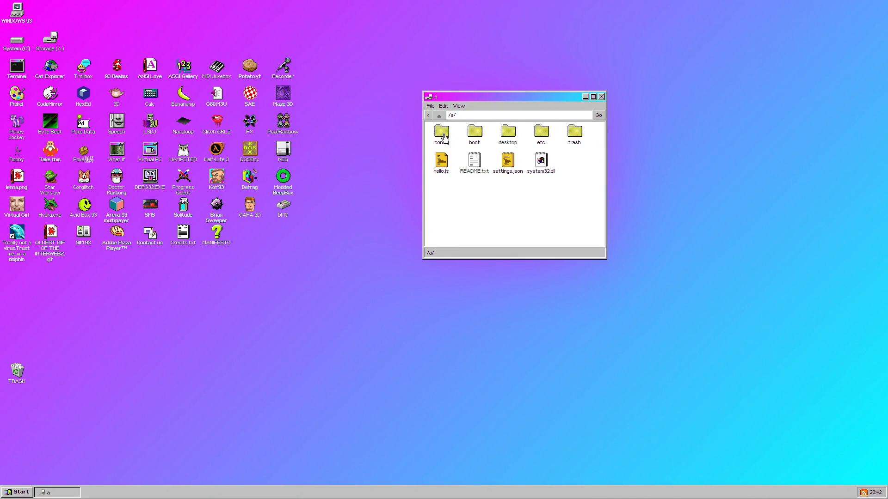
pyautogui.moveTo(507, 97); pyautogui.dragTo(541, 95)
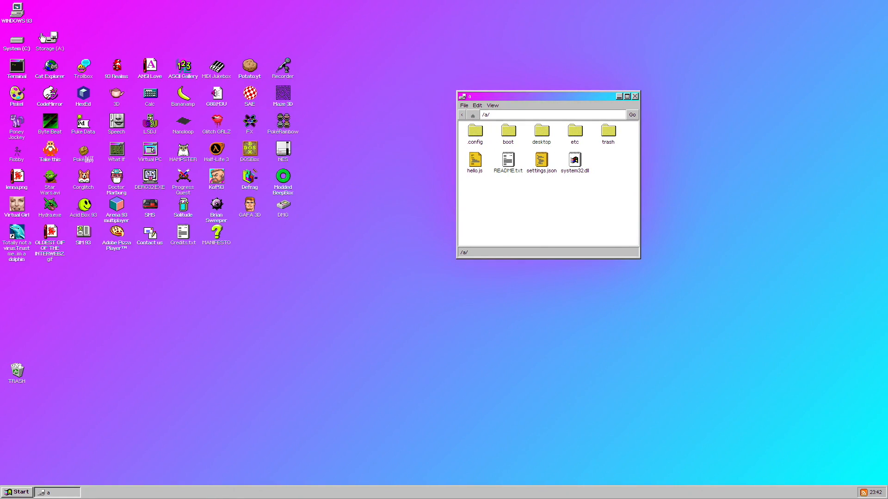
pyautogui.doubleClick(17, 40)
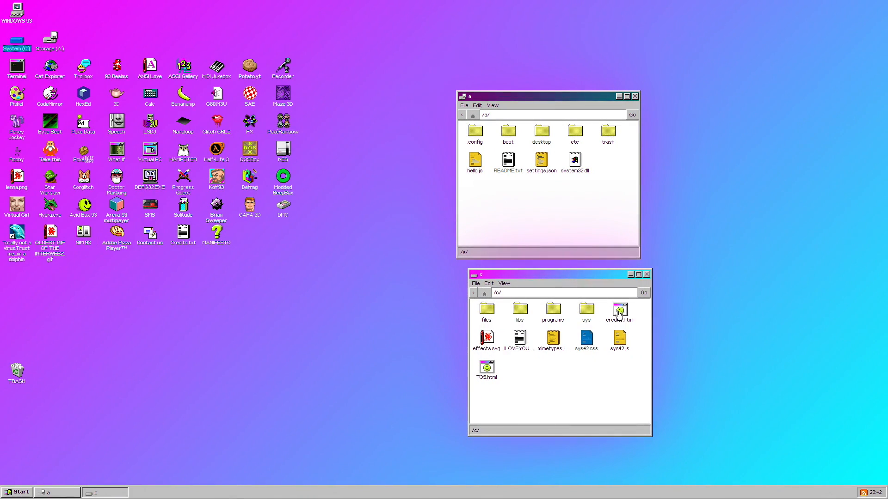
# Launch the Scripted Amiga Emulator and let its colourful demo play.
pyautogui.doubleClick(620, 310)
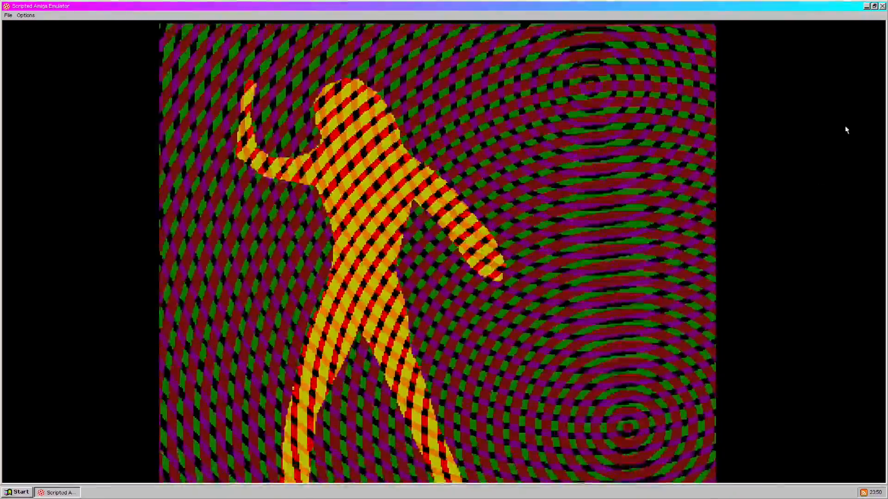
pyautogui.click(870, 7)
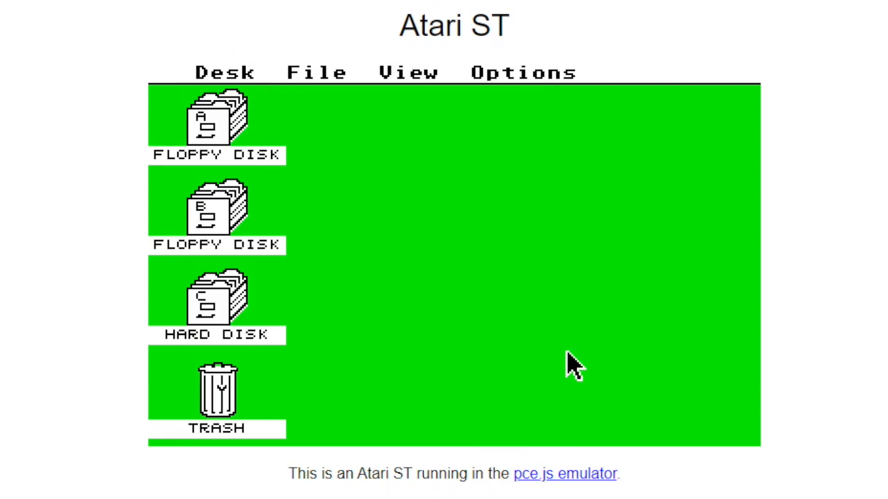
# Browse floppy disk A and enlarge the hard disk window to show more items.
pyautogui.click(214, 122)
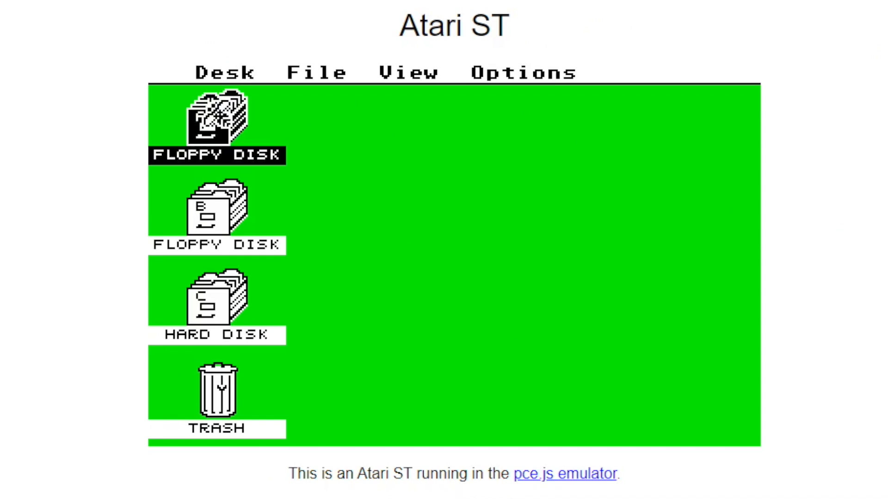
pyautogui.doubleClick(218, 122)
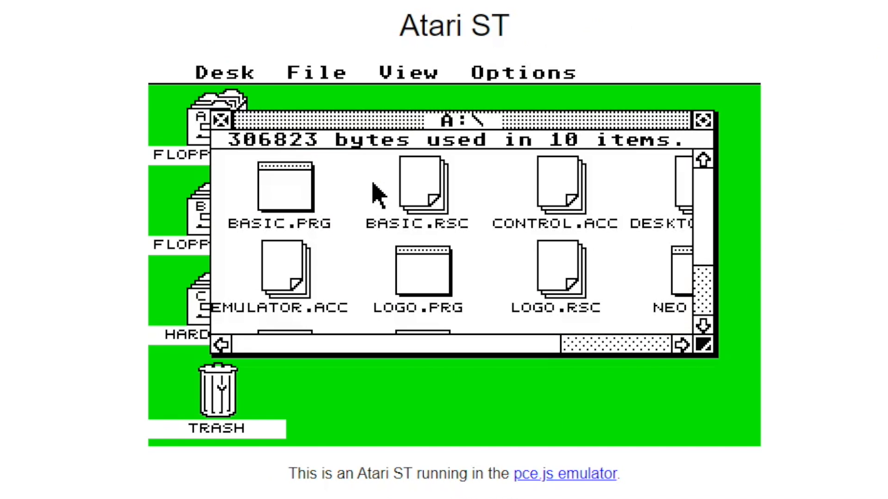
pyautogui.moveTo(204, 321)
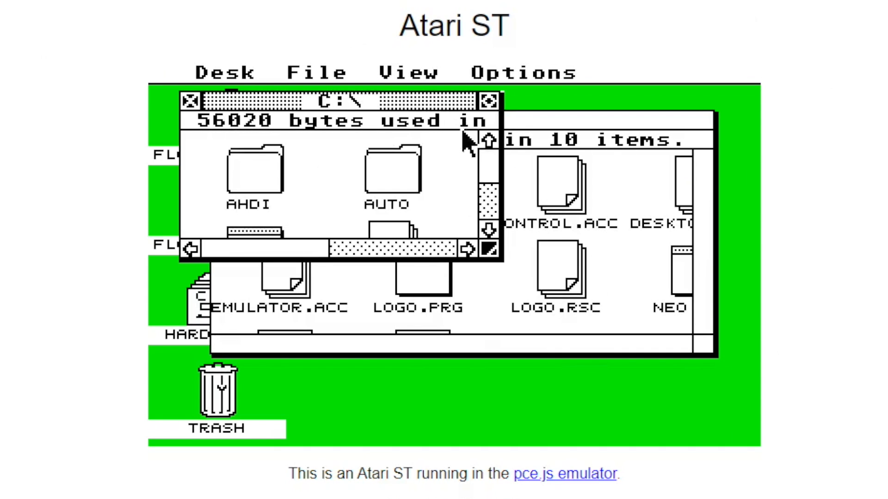
pyautogui.moveTo(490, 249); pyautogui.dragTo(643, 397)
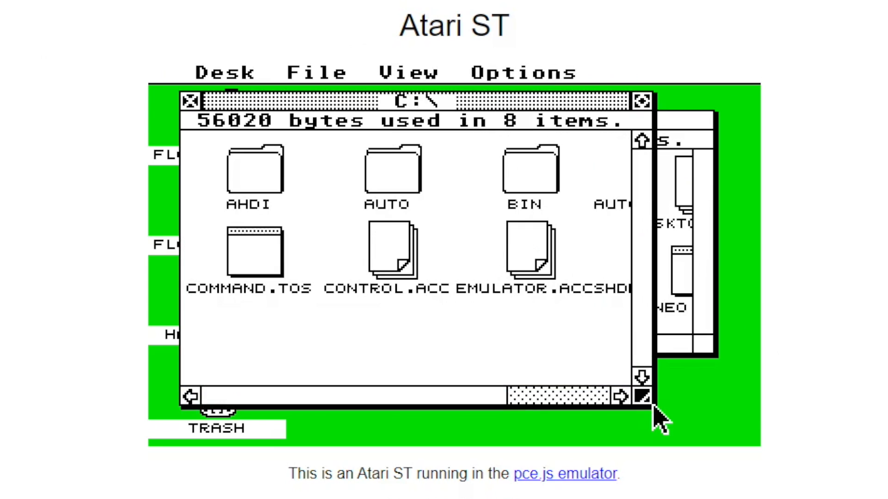
# View the GEM desktop information box, then run COMMAND.TOS for a command prompt.
pyautogui.click(225, 72)
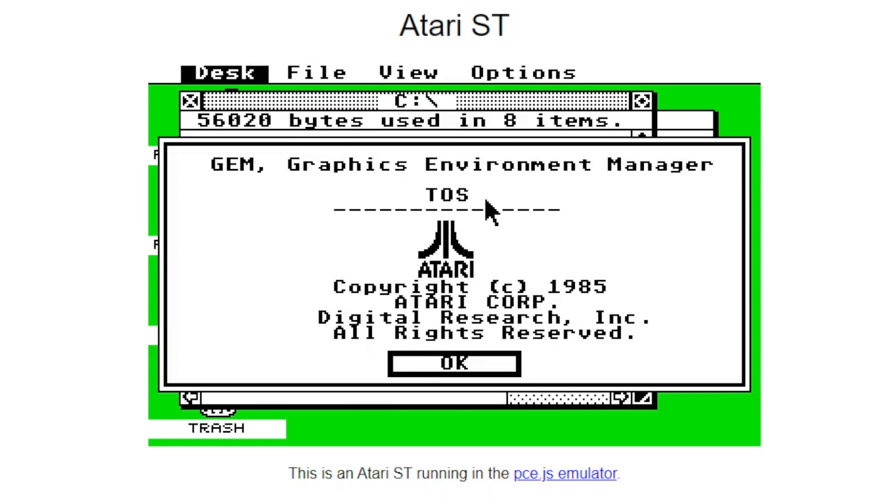
pyautogui.moveTo(605, 262)
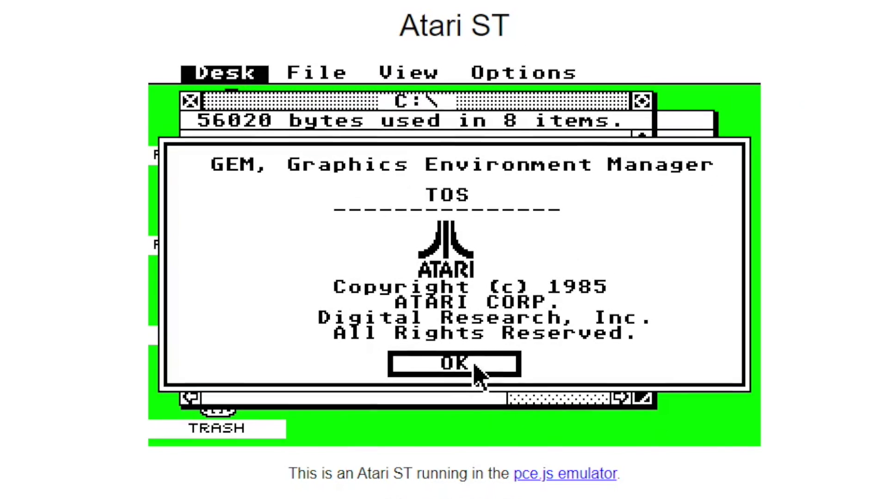
pyautogui.click(453, 365)
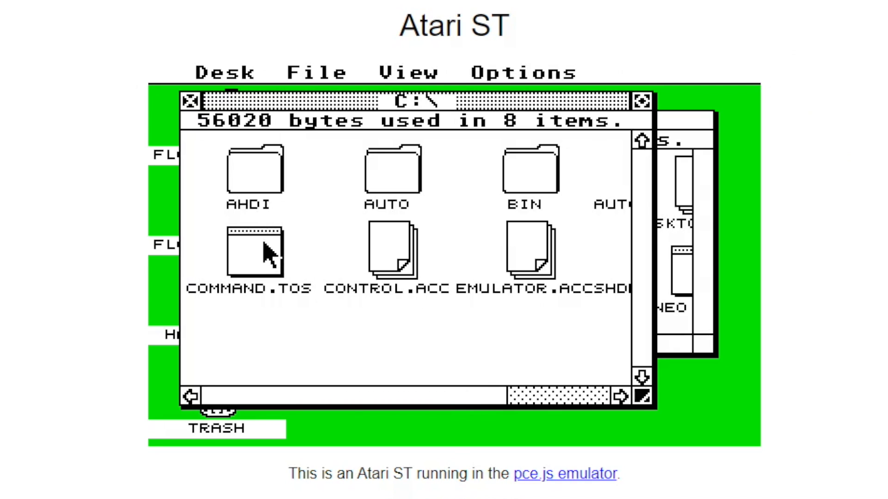
pyautogui.click(252, 253)
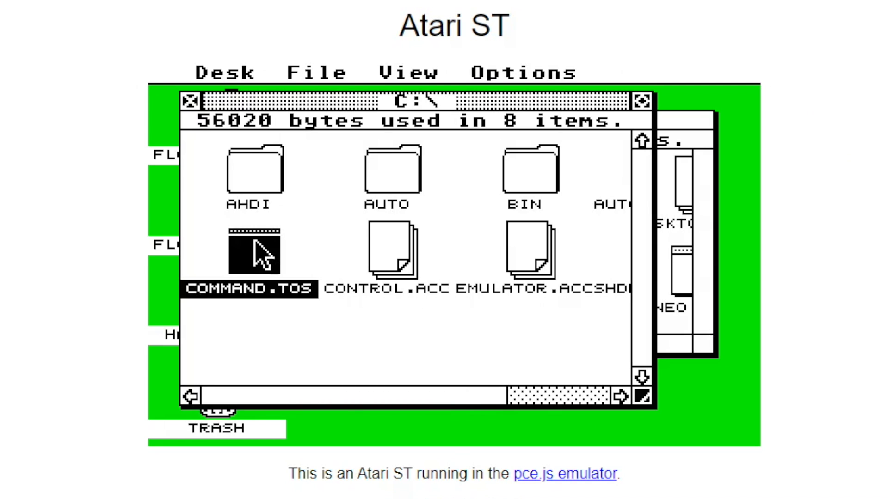
pyautogui.doubleClick(253, 251)
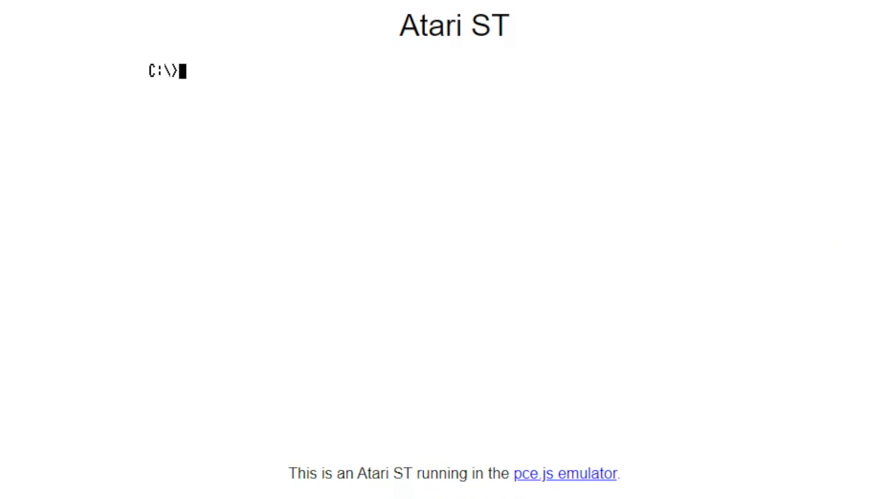
# List the directory, then launch LOGO.PRG from floppy A.
pyautogui.write('dir')
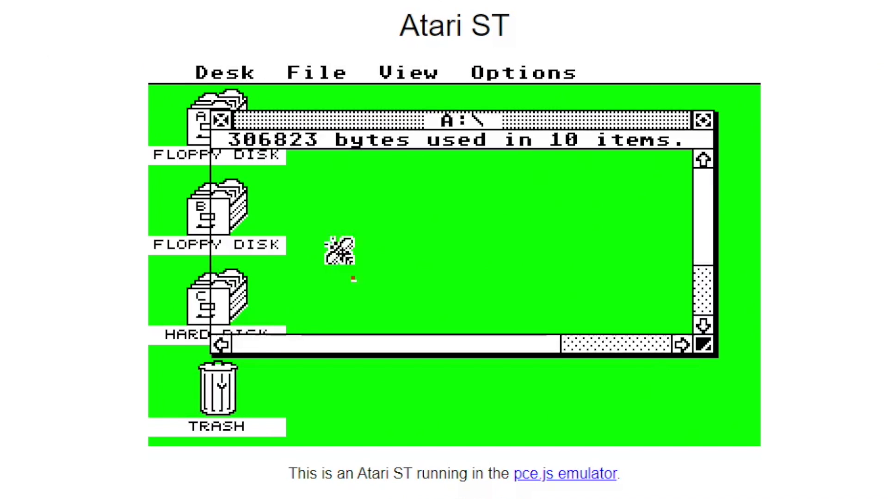
pyautogui.doubleClick(214, 296)
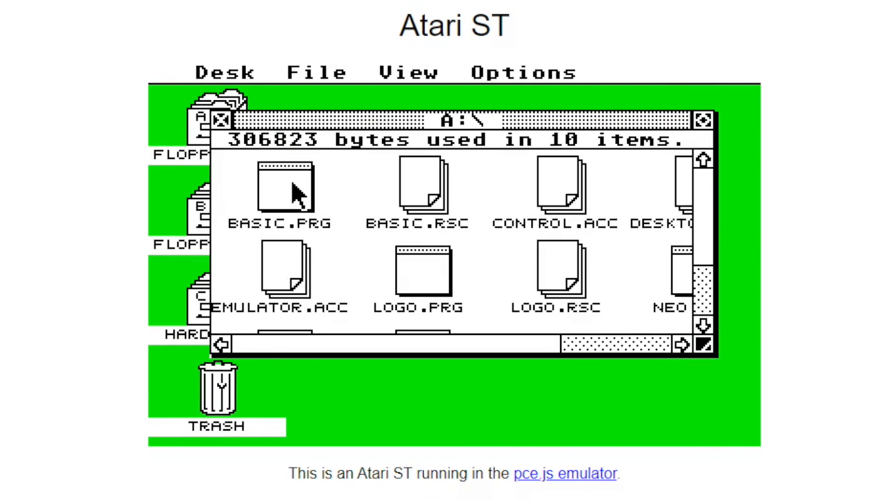
pyautogui.doubleClick(281, 185)
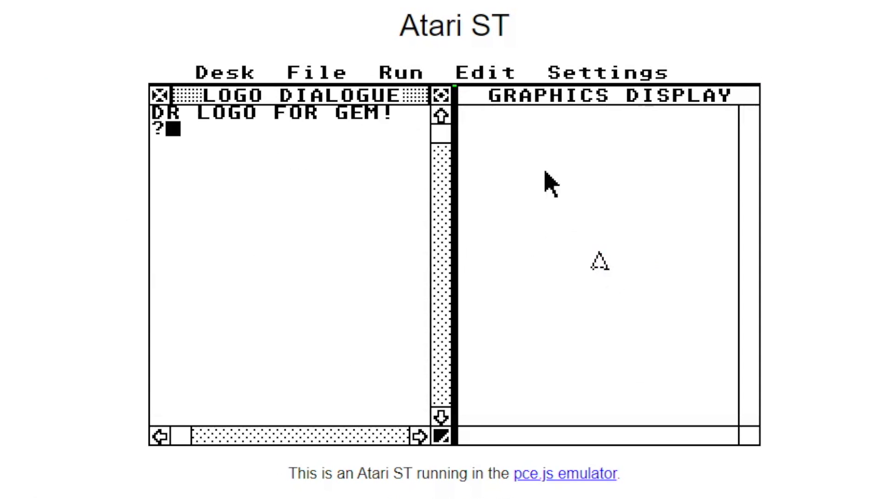
# Look through Logo's Settings menu, then pick a drawing tool in NEOchrome.
pyautogui.click(606, 72)
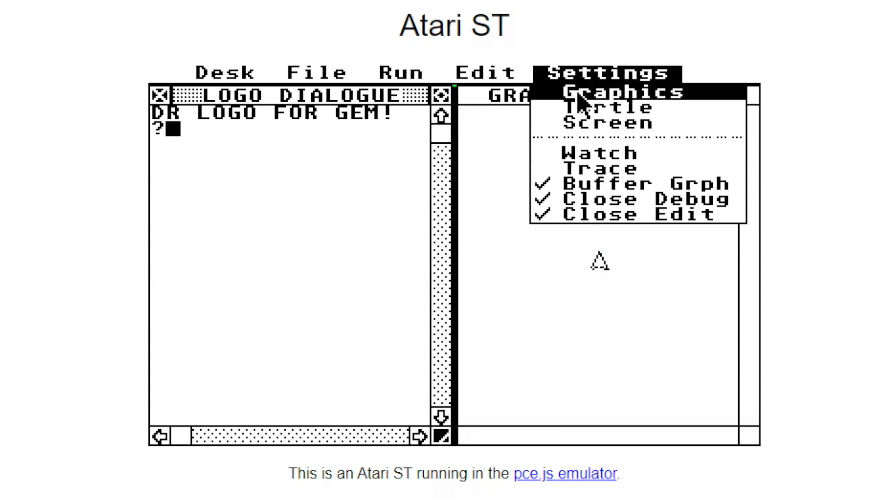
pyautogui.click(606, 109)
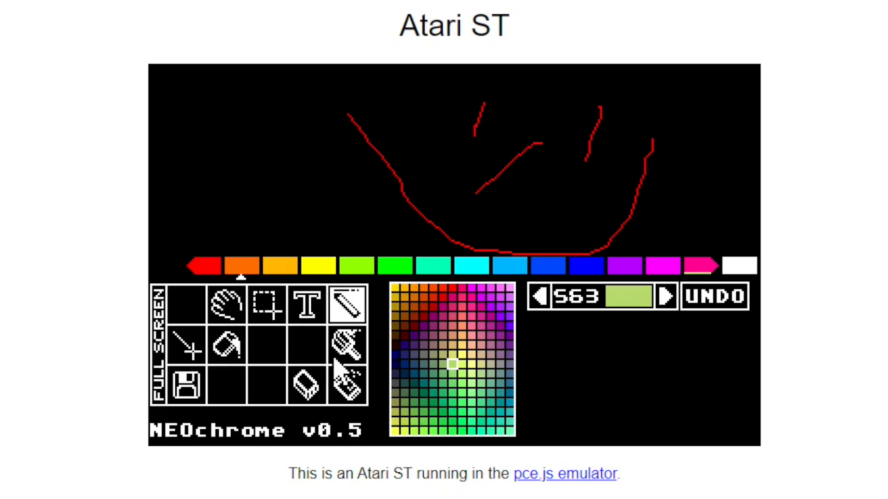
pyautogui.click(348, 386)
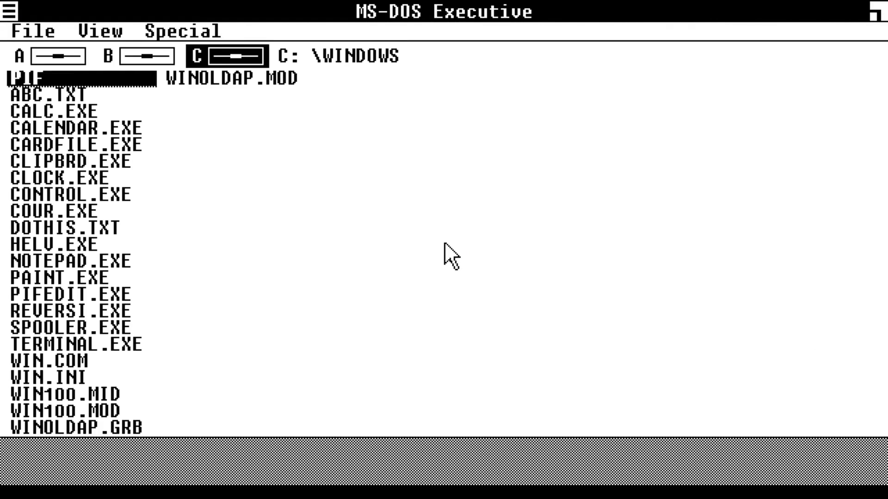
pyautogui.moveTo(111, 36)
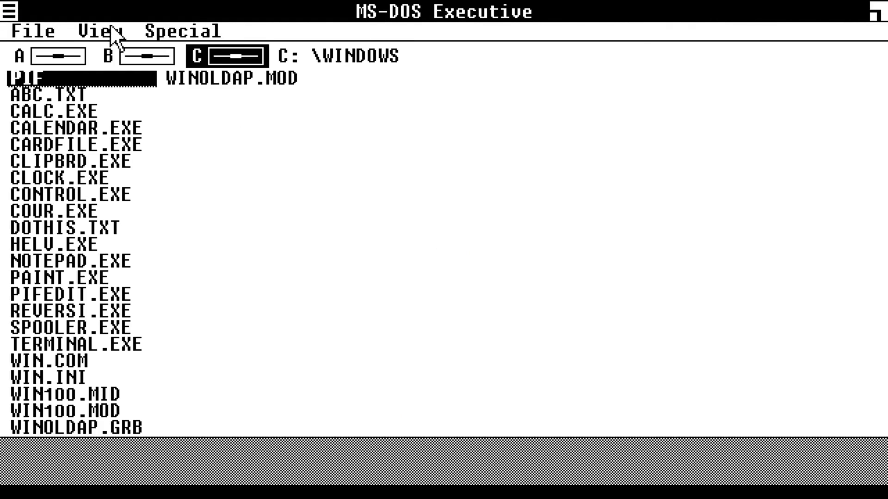
# Look through the Special and View menus, then launch CALENDAR.EXE.
pyautogui.click(28, 32)
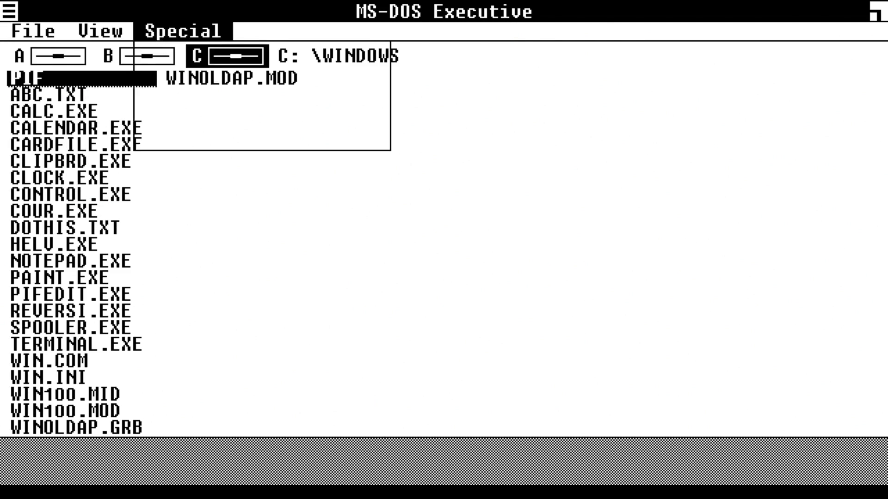
pyautogui.click(100, 31)
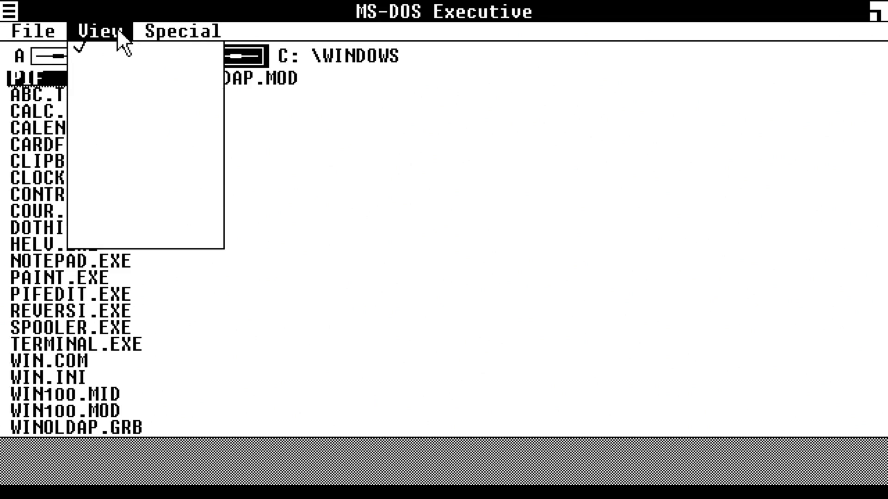
pyautogui.click(33, 31)
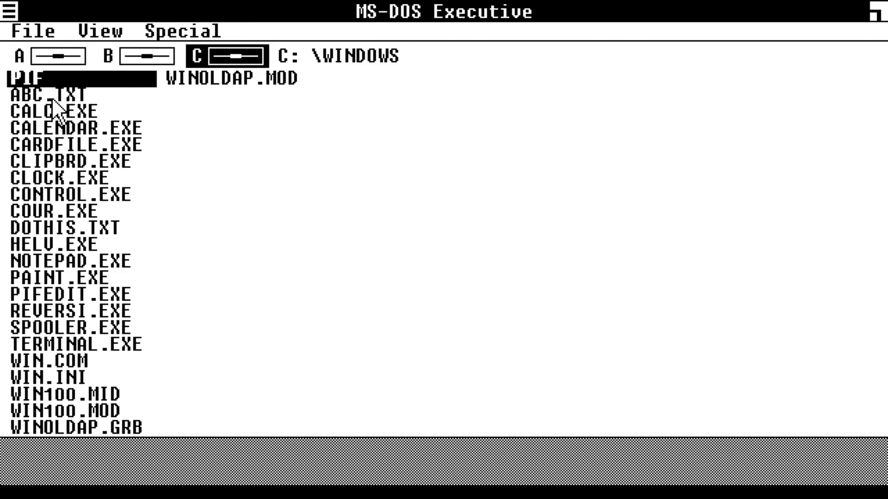
pyautogui.doubleClick(61, 131)
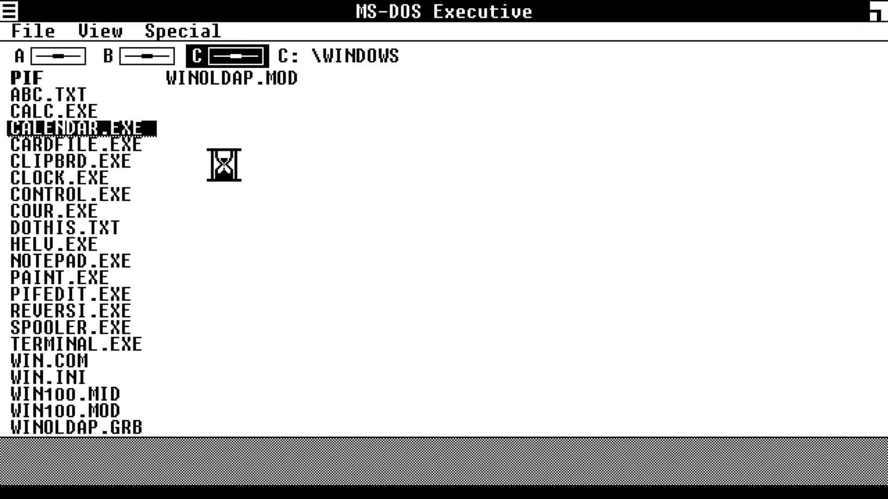
# Enter 'Wake Up' at 8:00am and 'Use Windows' on the next line of the Calendar day schedule.
pyautogui.doubleClick(83, 127)
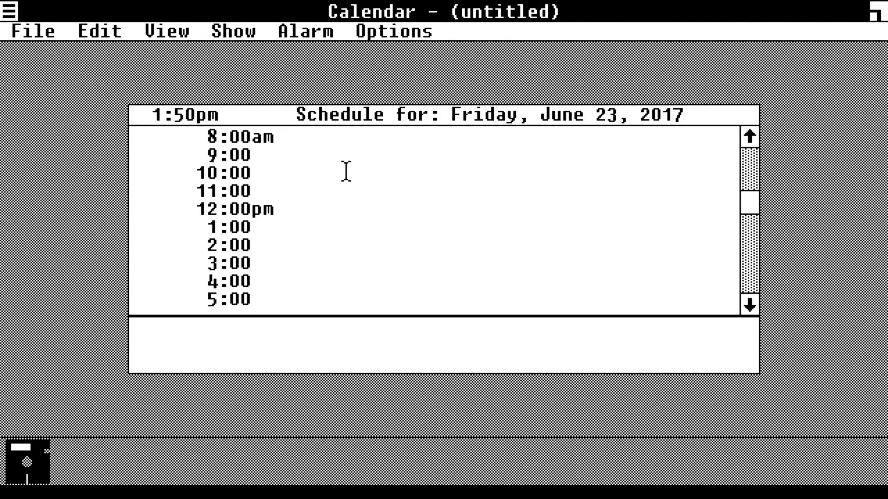
pyautogui.write('Wake Up')
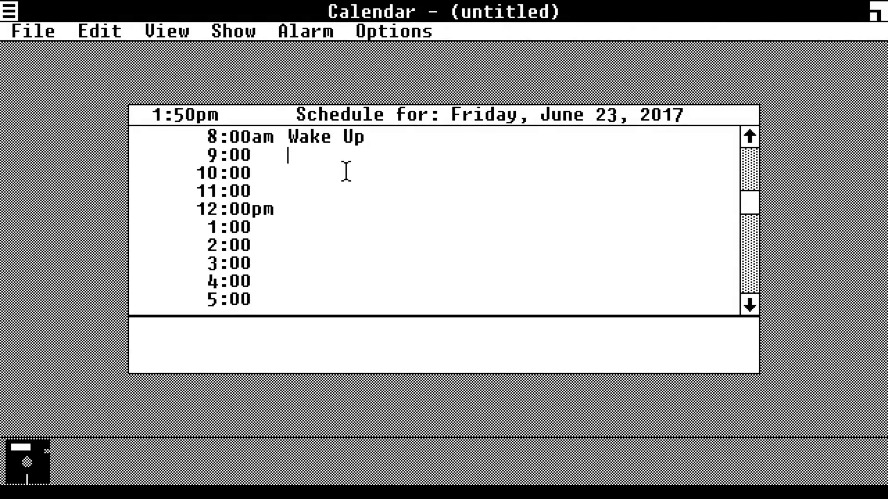
pyautogui.write('Use Windows')
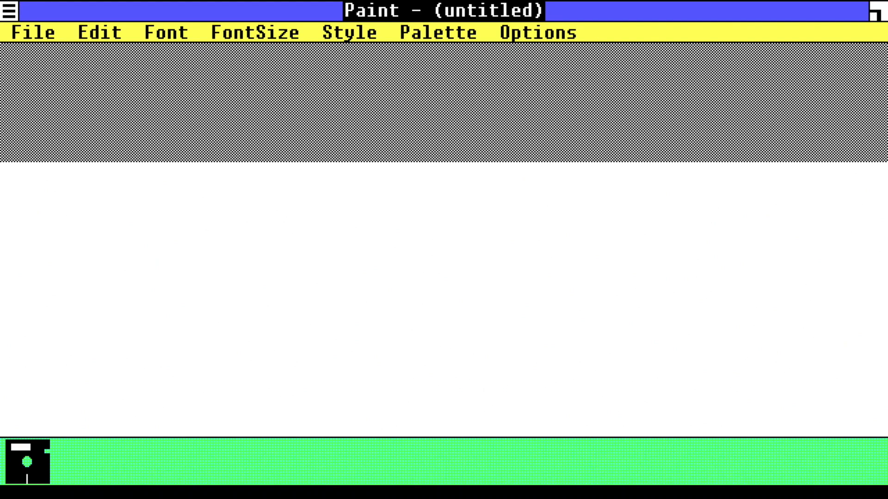
# Begin a new Paint picture and draw a freehand pencil squiggle across the canvas.
pyautogui.click(35, 31)
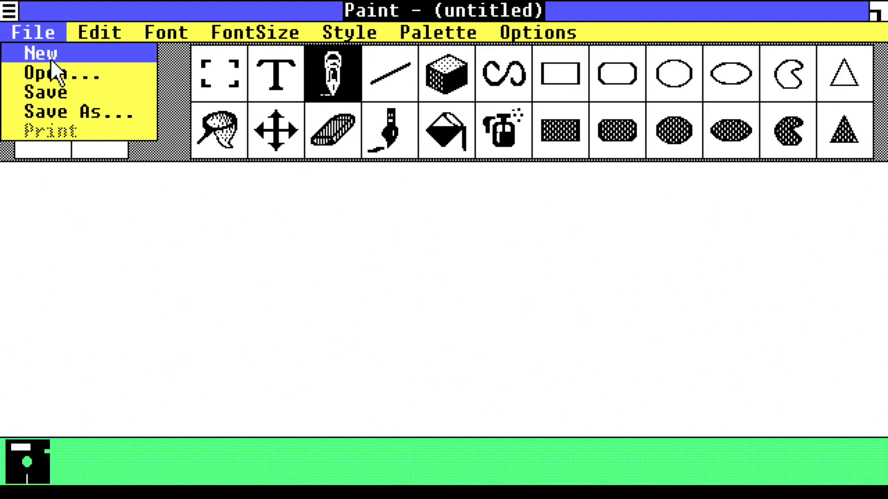
pyautogui.click(534, 31)
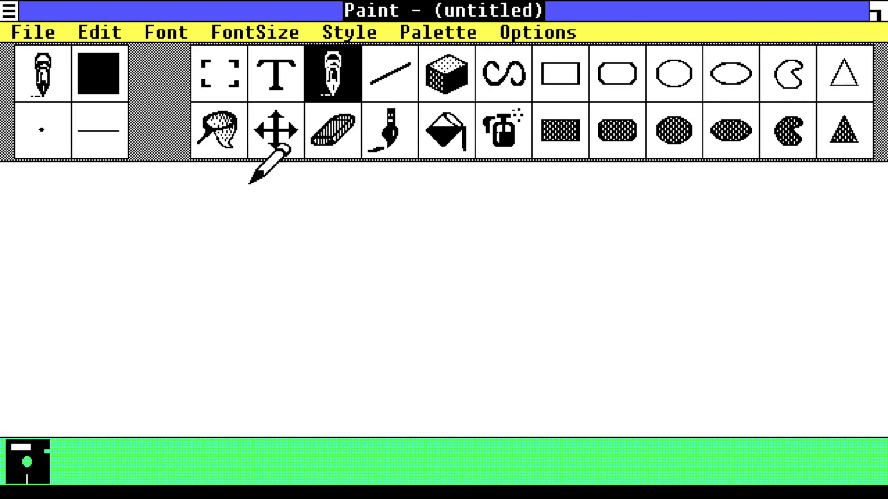
pyautogui.moveTo(160, 238); pyautogui.dragTo(389, 372)
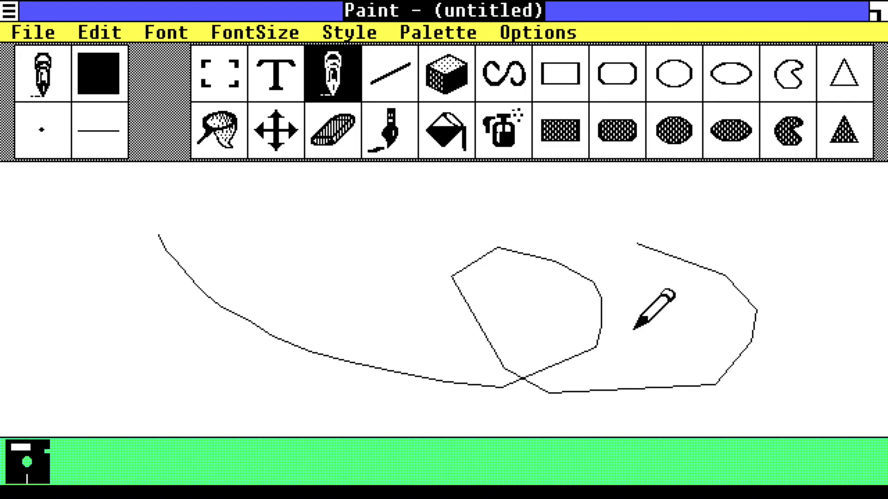
pyautogui.click(674, 74)
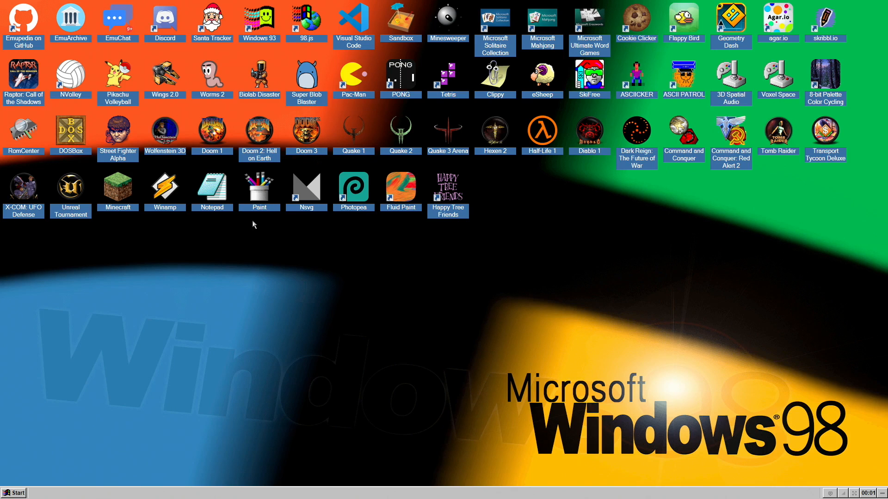
# Launch games from the desktop icons, leaving Transport Tycoon Deluxe running in a window.
pyautogui.doubleClick(212, 132)
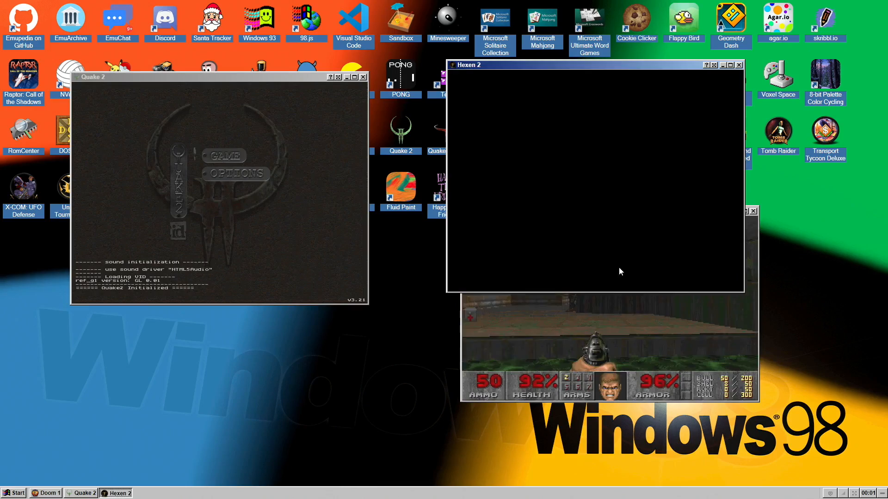
pyautogui.click(731, 65)
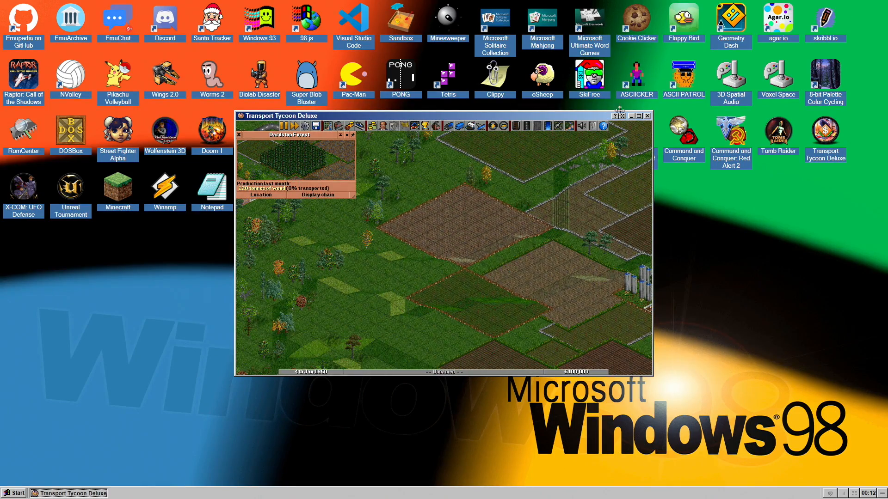
# Close the Transport Tycoon Deluxe window and launch another desktop icon.
pyautogui.click(648, 116)
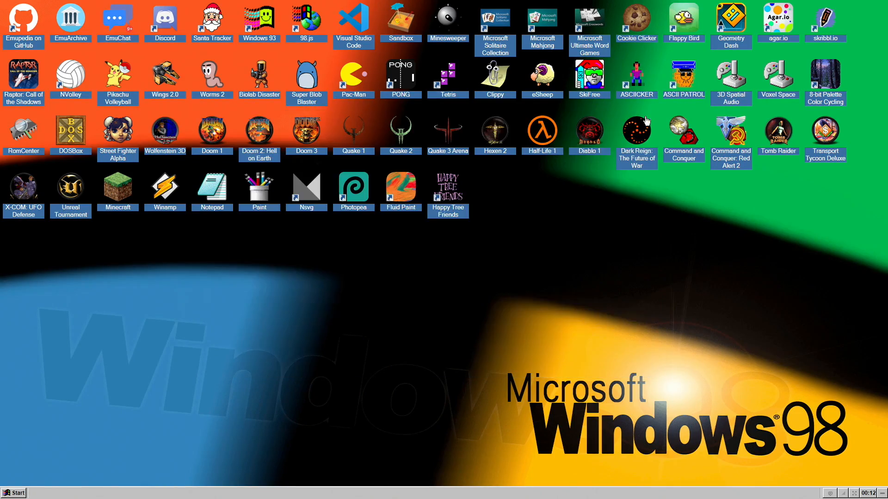
pyautogui.doubleClick(354, 74)
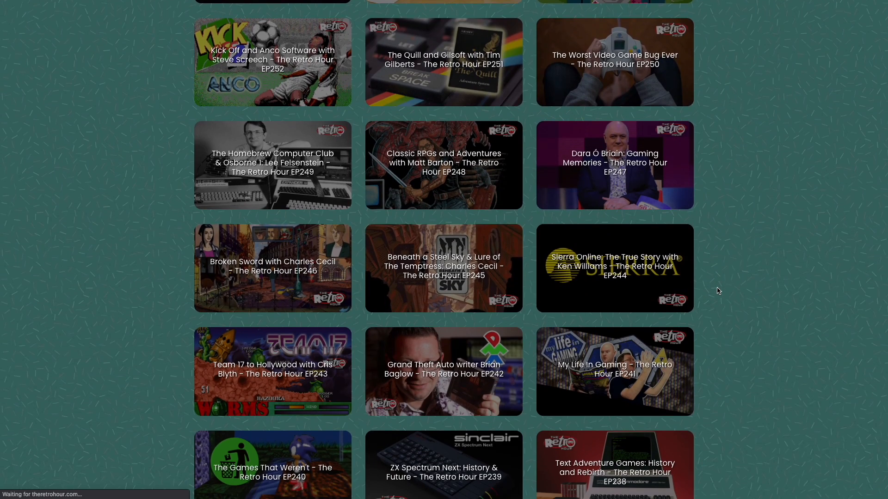
# Scroll the podcast episode grid down to older episodes around EP199–EP213.
pyautogui.scroll(-3)
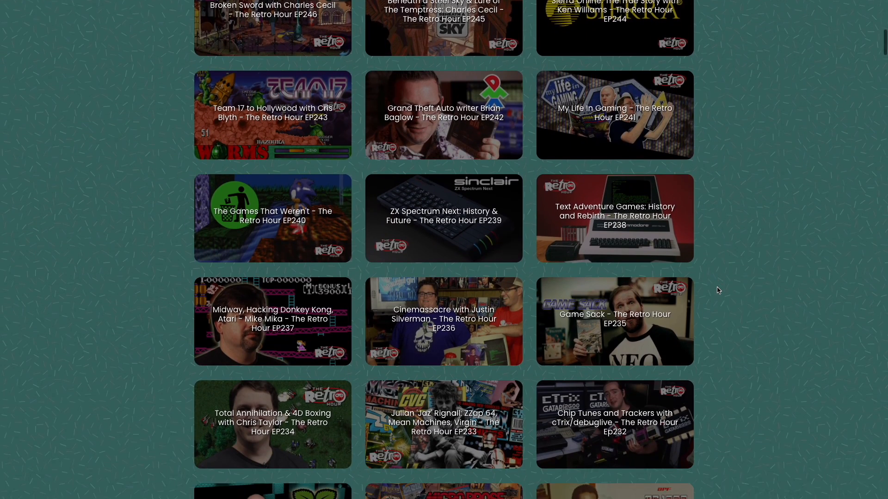
pyautogui.scroll(-3)
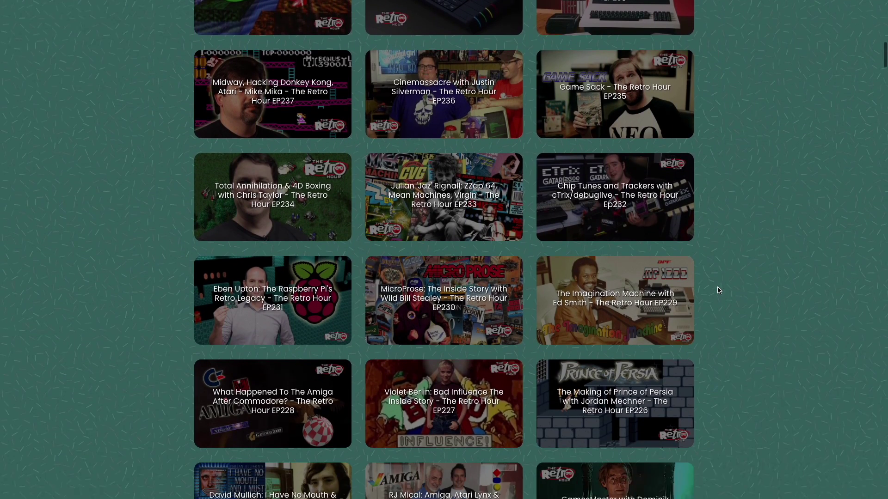
pyautogui.scroll(-3)
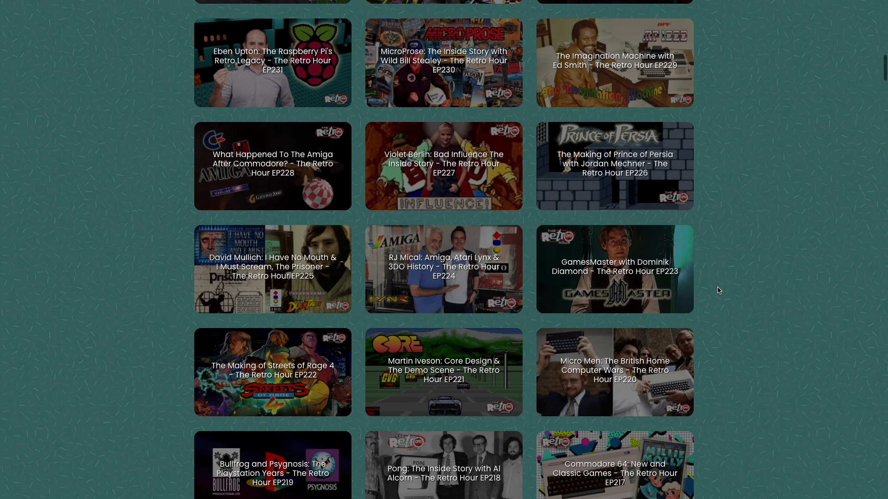
pyautogui.scroll(-3)
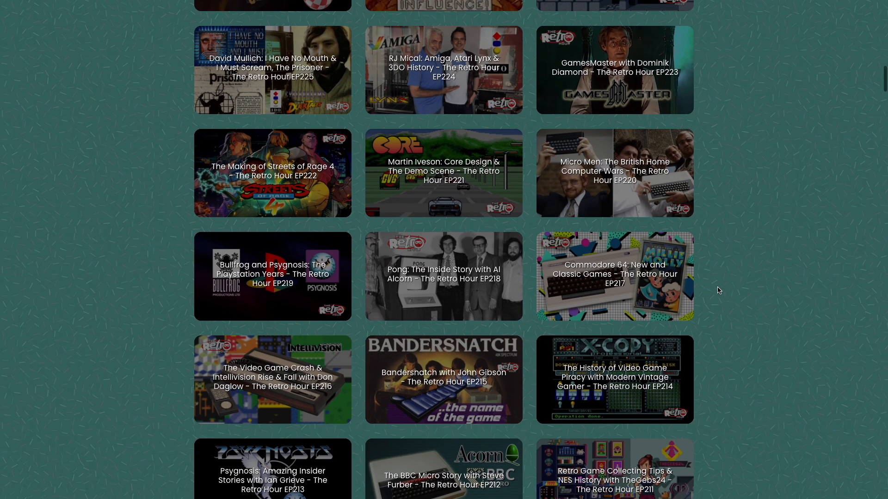
pyautogui.scroll(-3)
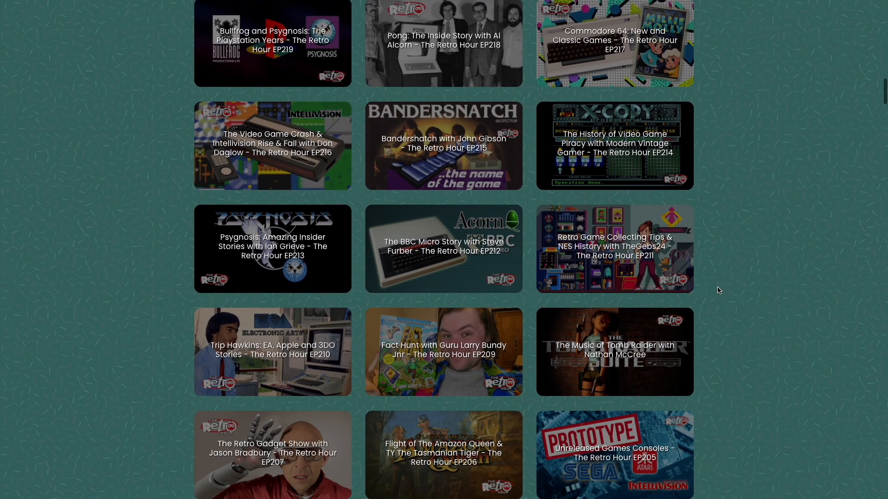
pyautogui.scroll(-3)
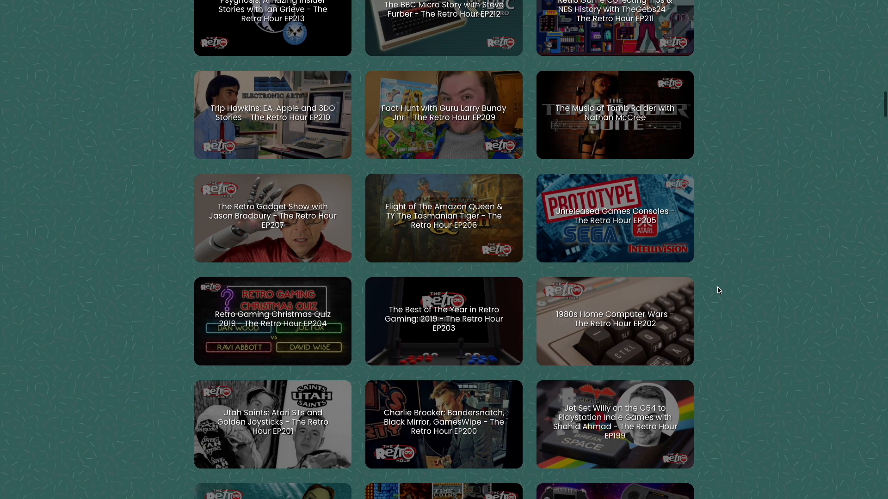